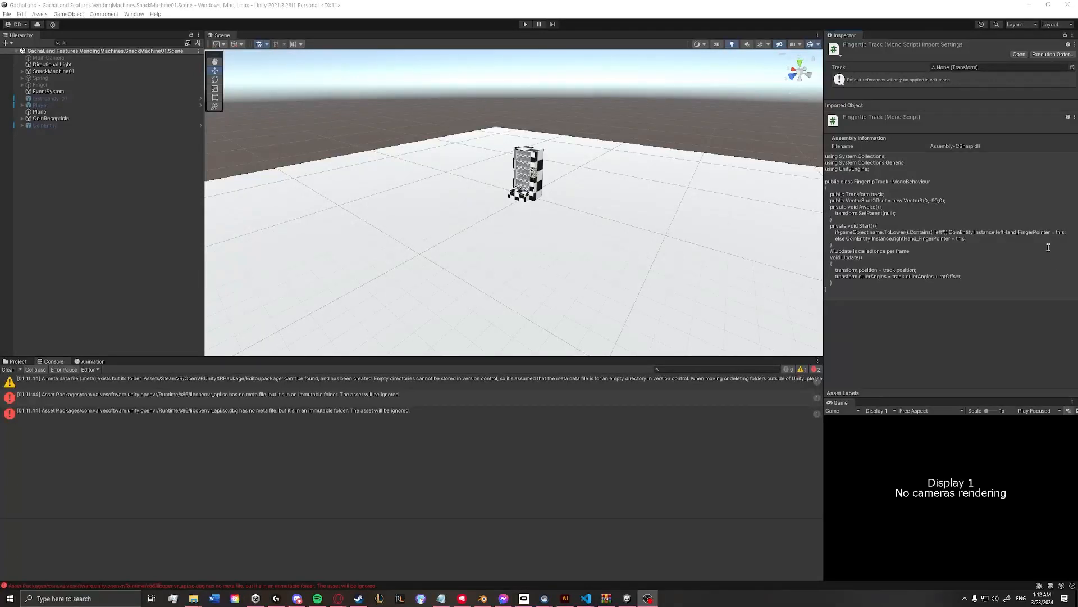
mouse_move(699, 379)
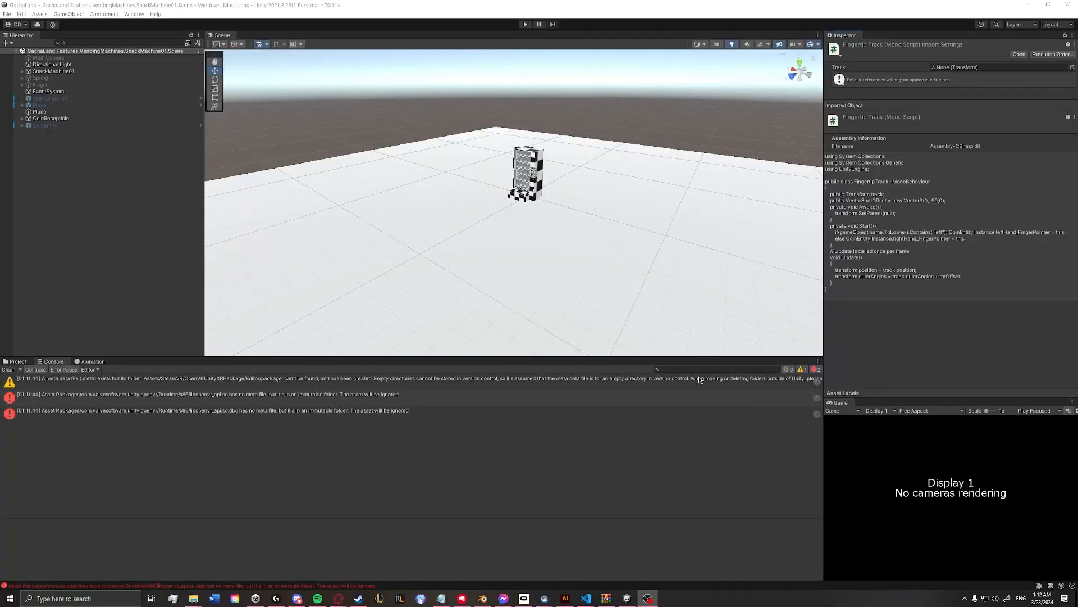
Read the libopenvr_api.so and libopenvr_api.so.dbg missing-meta error details in the Console
left_click(206, 393)
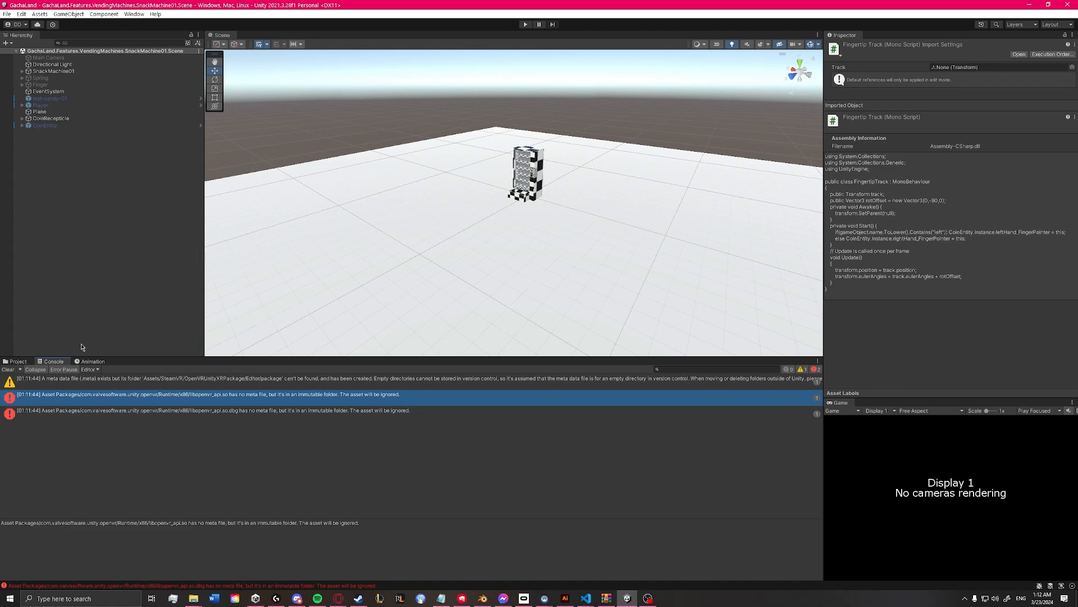
mouse_move(395, 184)
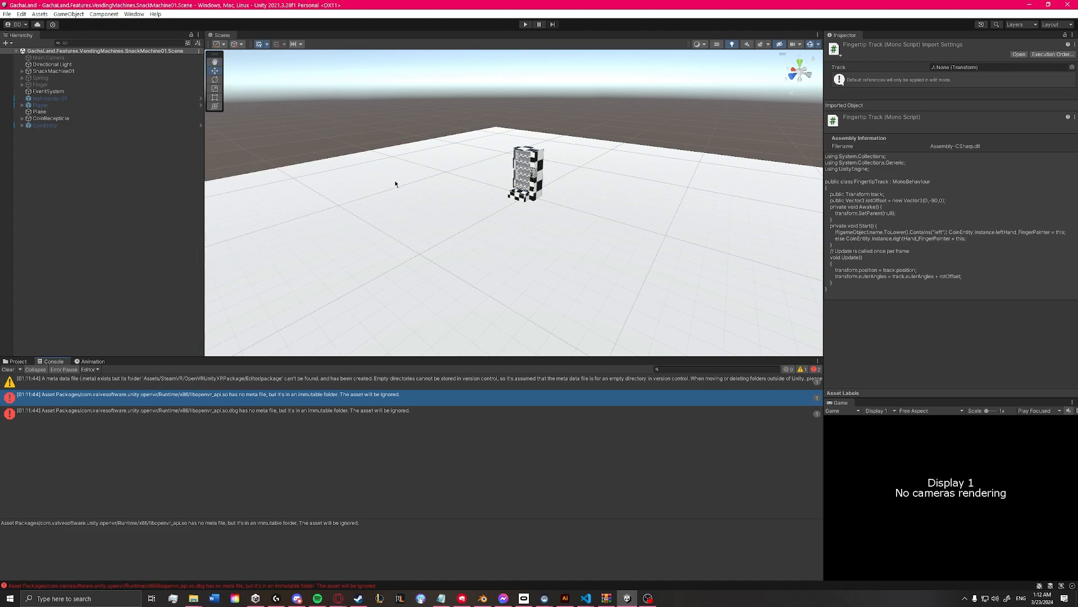
mouse_move(134, 370)
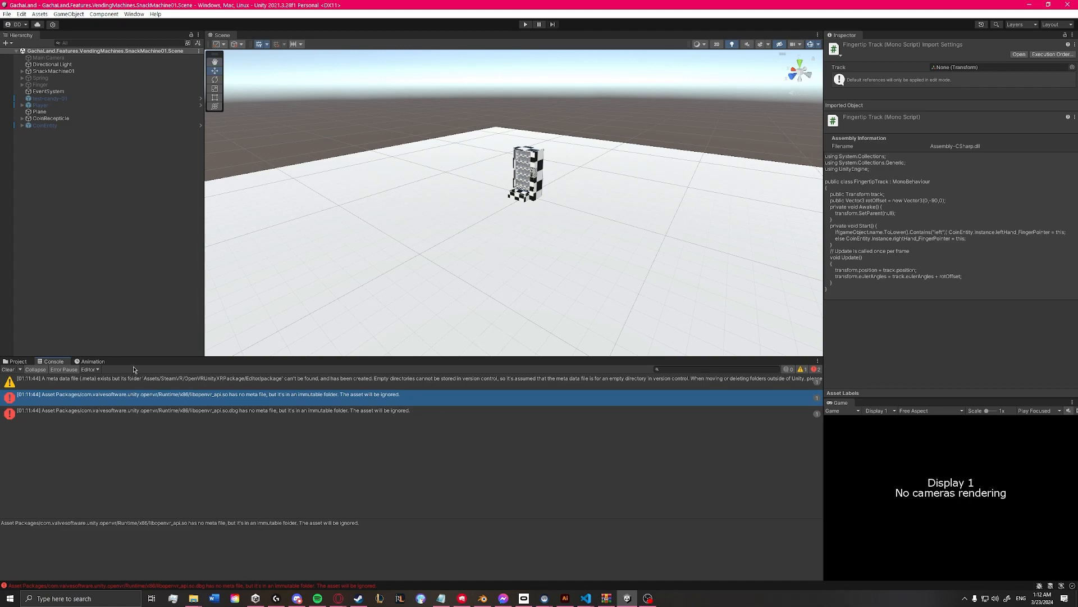
mouse_move(259, 425)
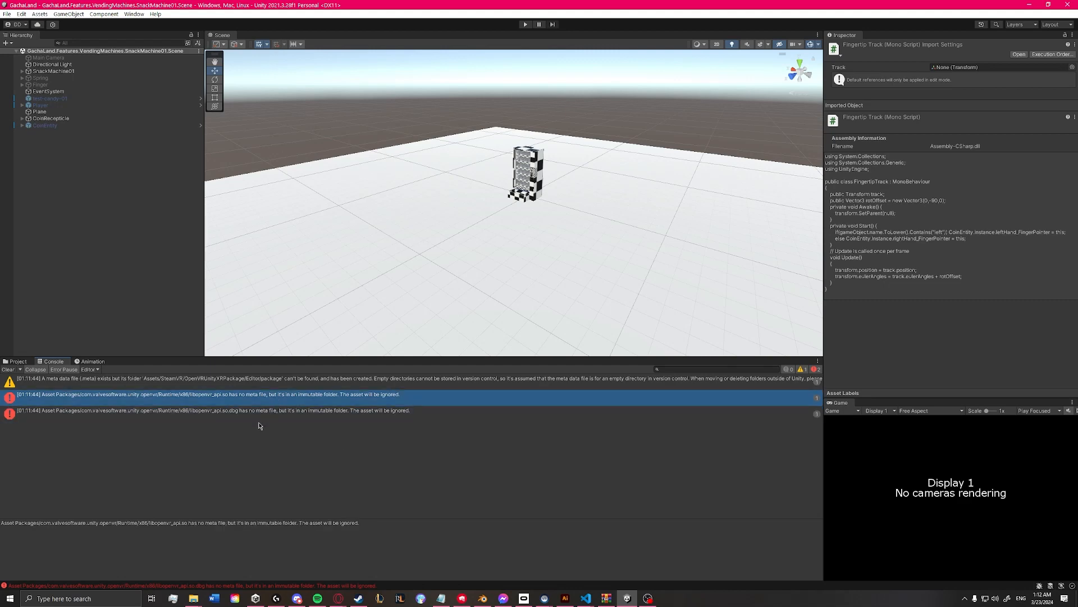
left_click(261, 410)
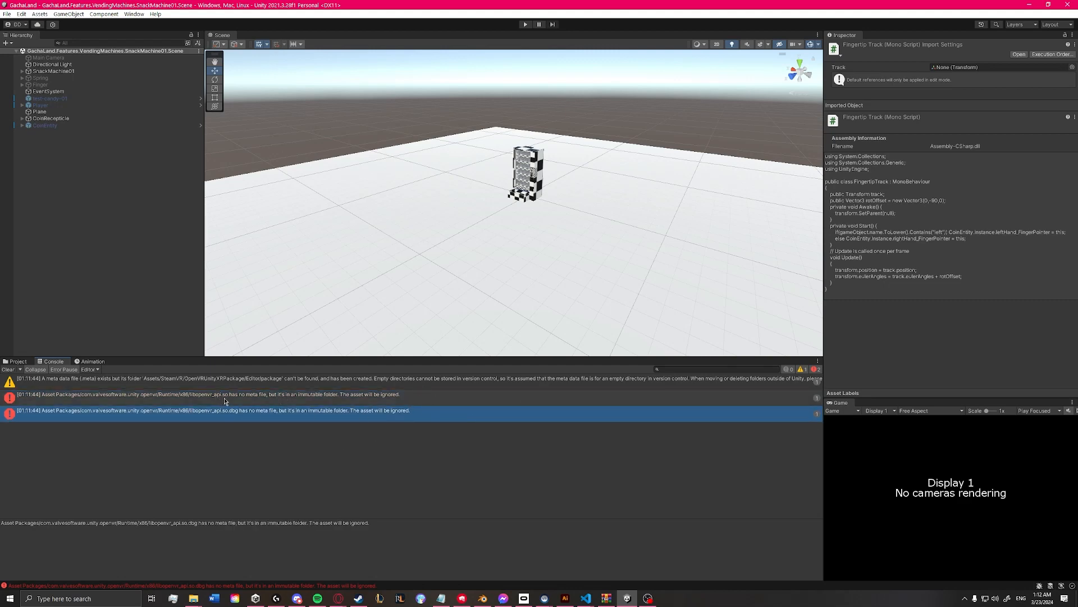
left_click(206, 393)
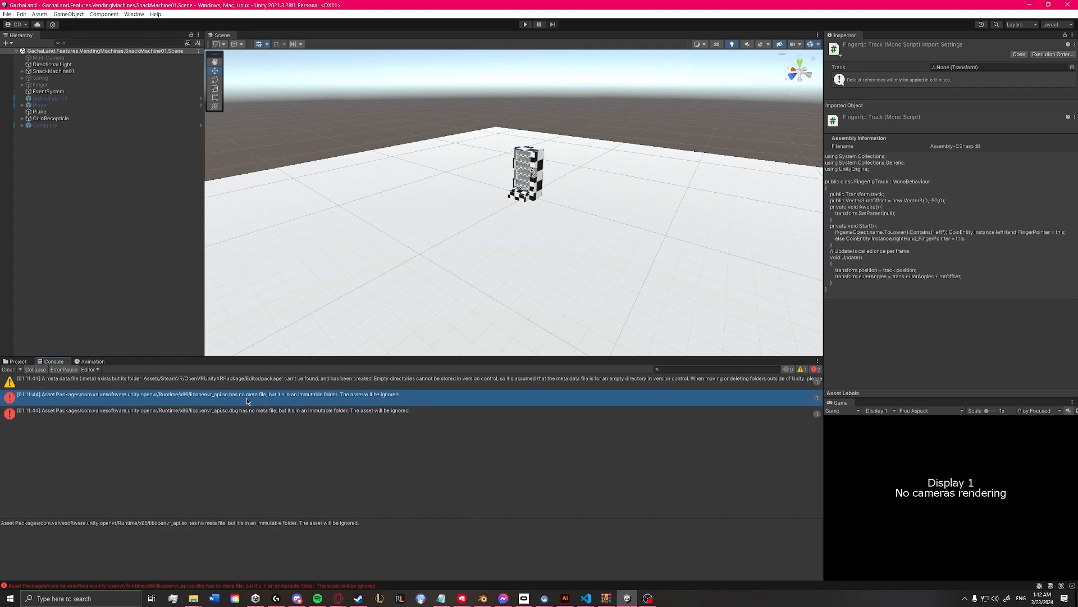
mouse_move(319, 401)
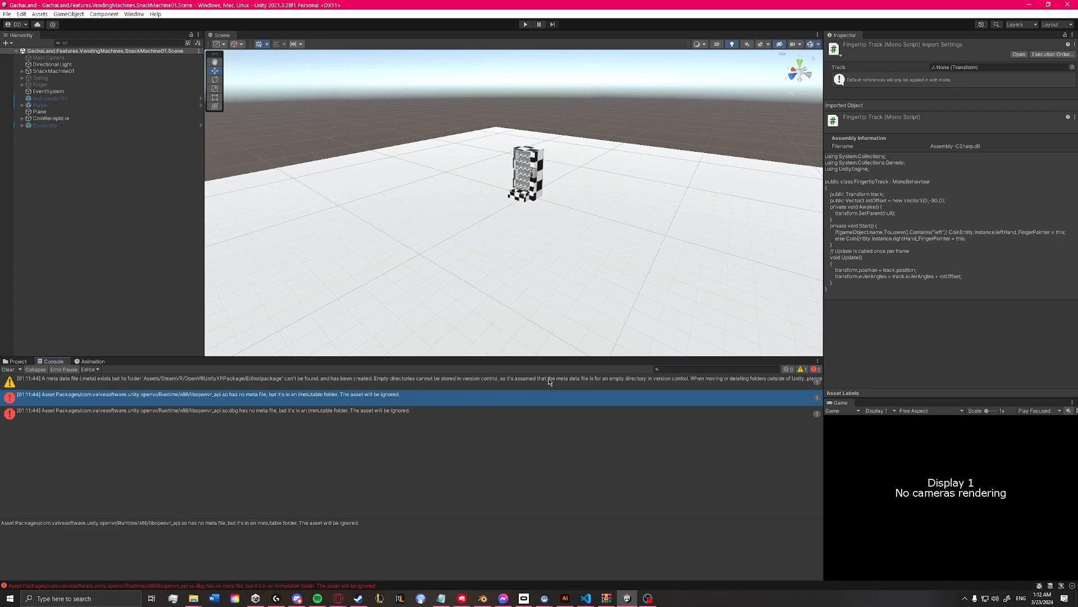
mouse_move(368, 405)
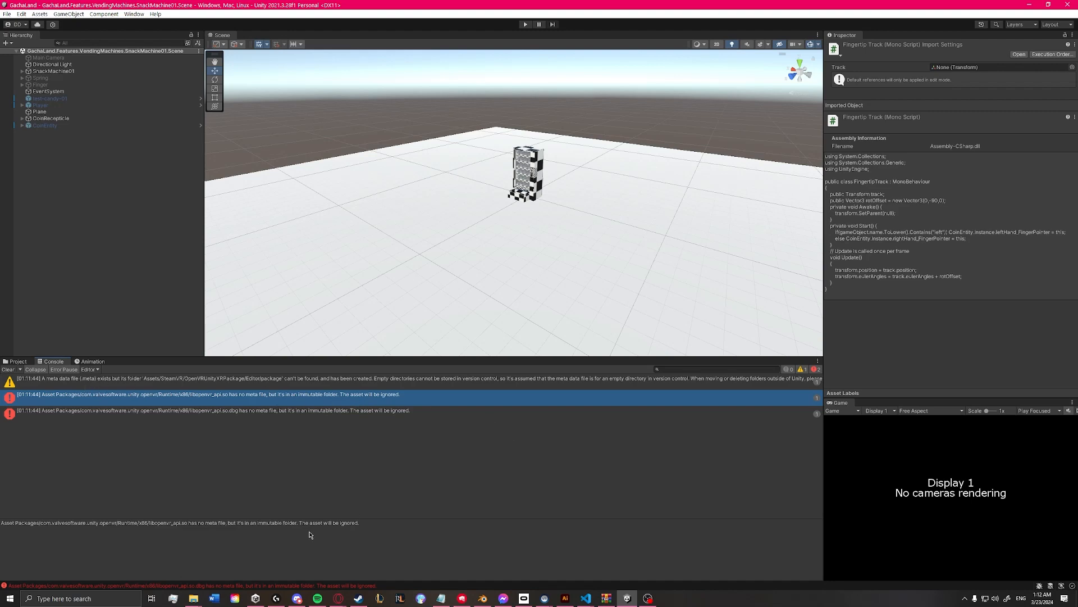
mouse_move(534, 579)
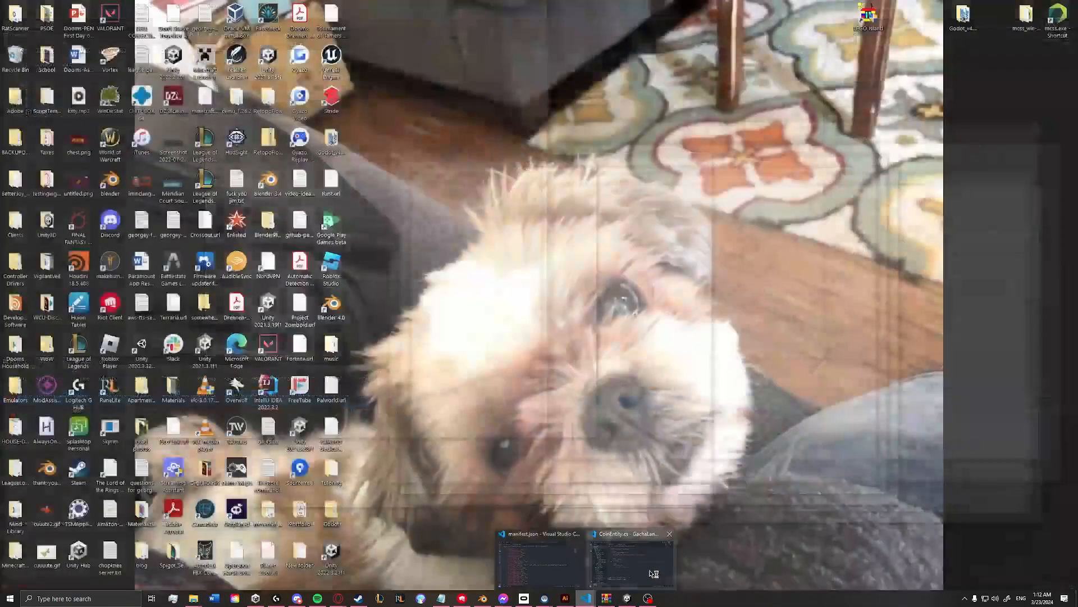
Add 'Steam' after the comment slashes on line 14 of CoinEntity.cs
left_click(626, 557)
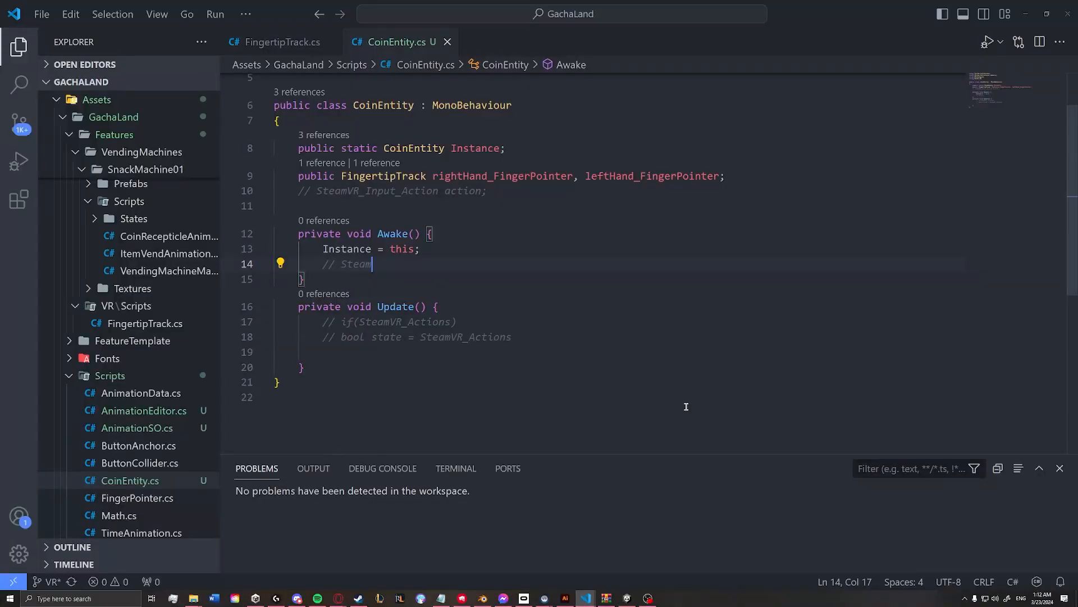
type("Steam")
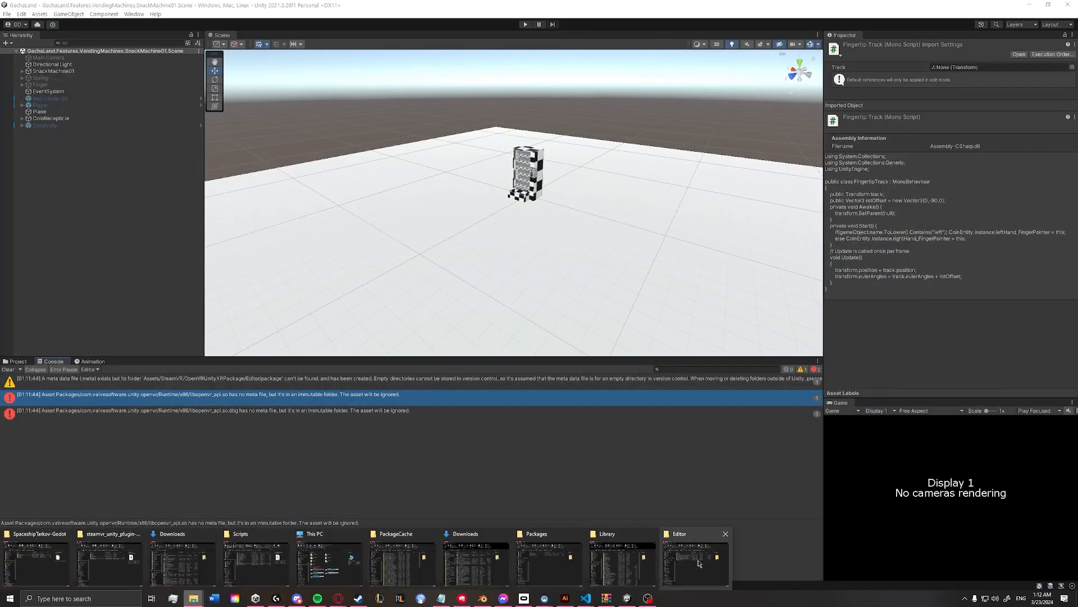
Delete the empty package folder from the Editor folder and select the original OpenVR .tgz
left_click(695, 557)
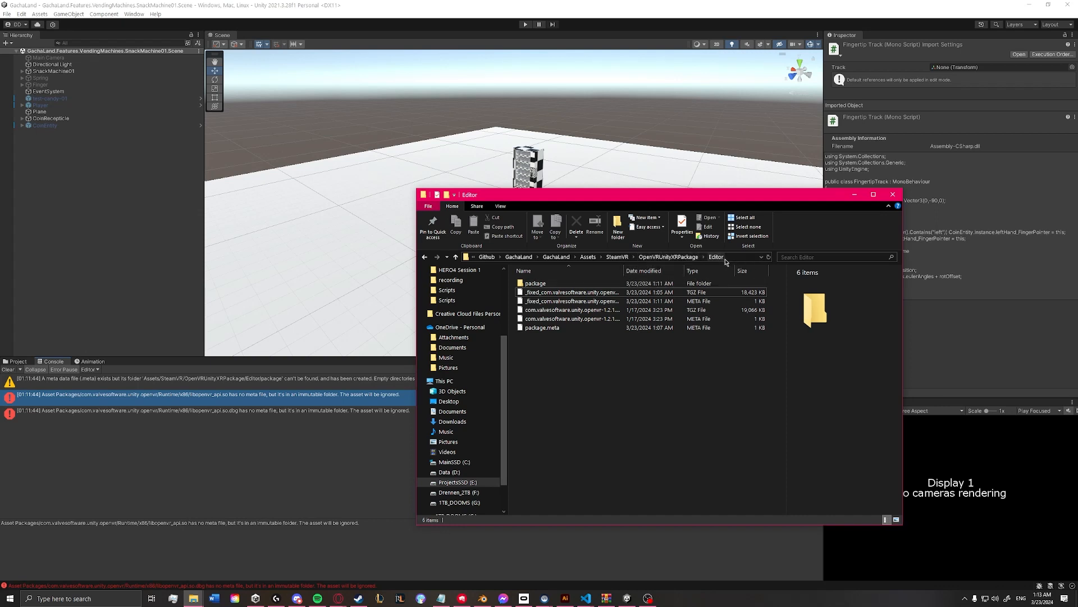
left_click(535, 282)
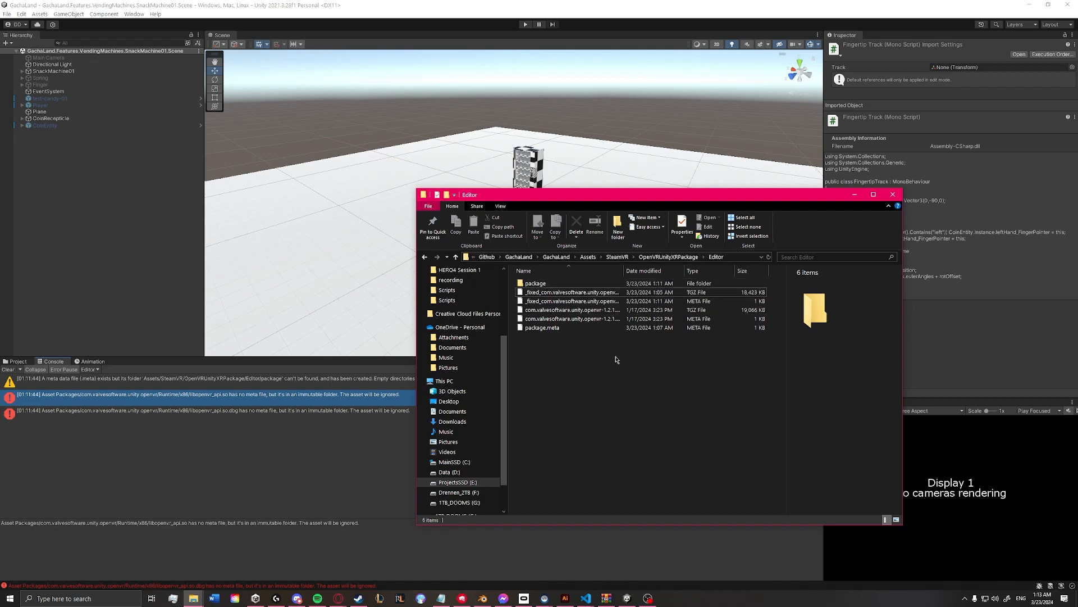
left_click(535, 283)
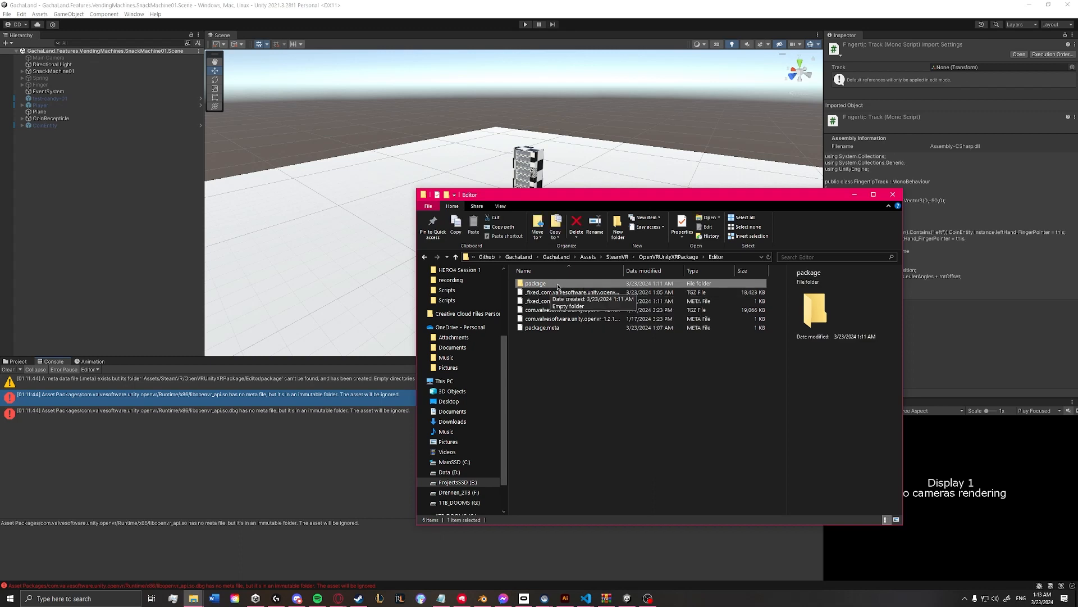
mouse_move(552, 287)
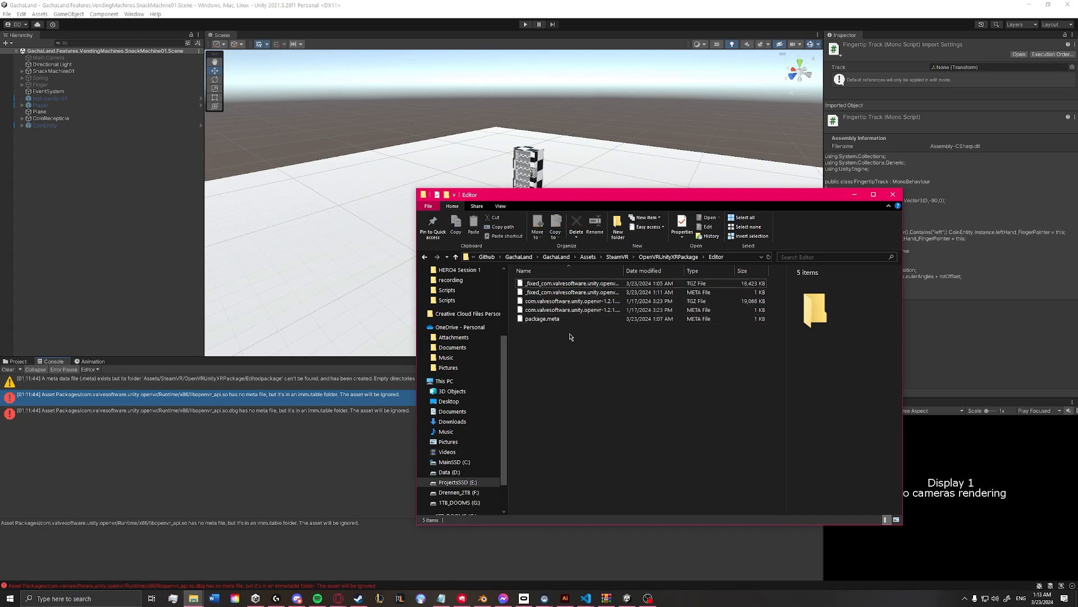
mouse_move(564, 309)
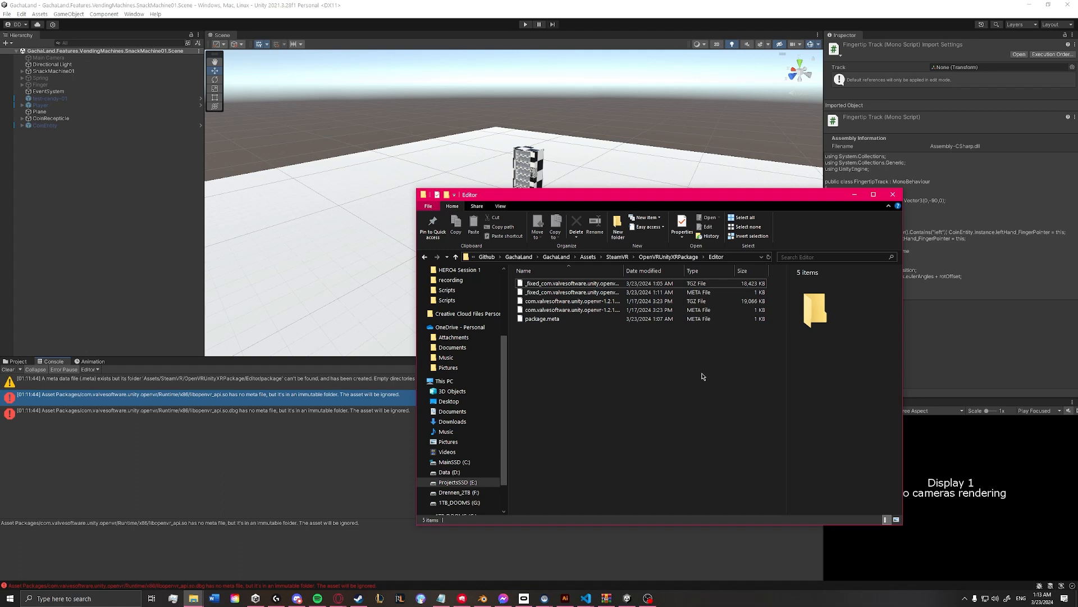
mouse_move(571, 309)
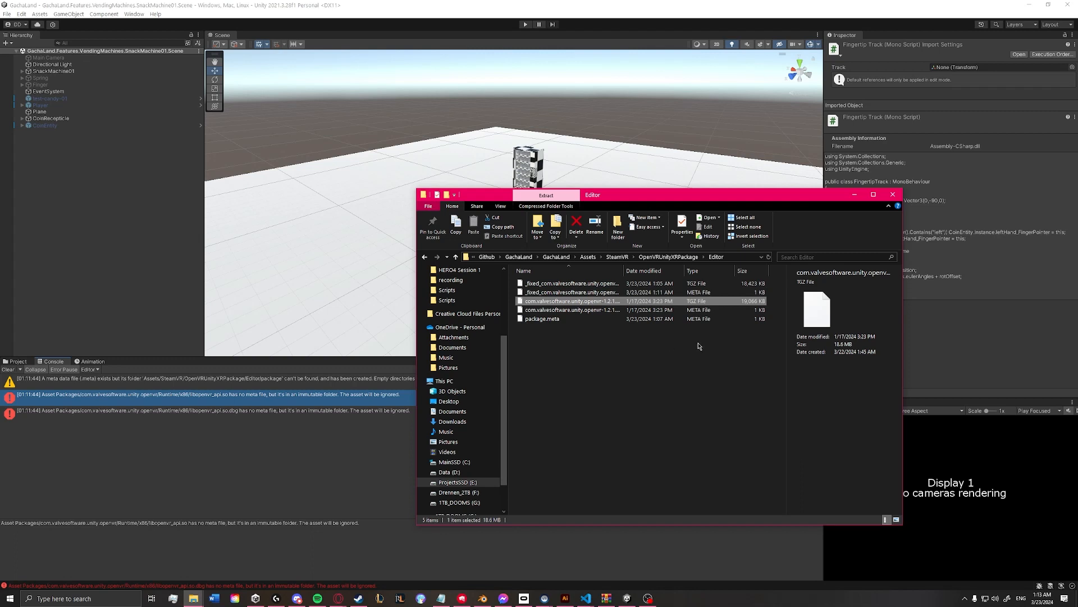
left_click(571, 309)
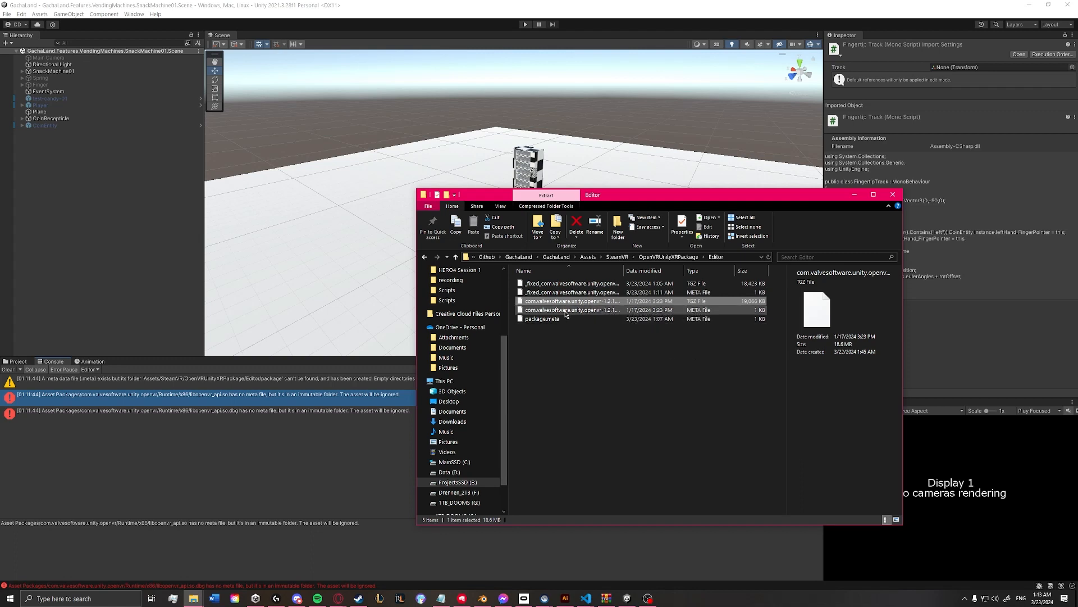
mouse_move(566, 291)
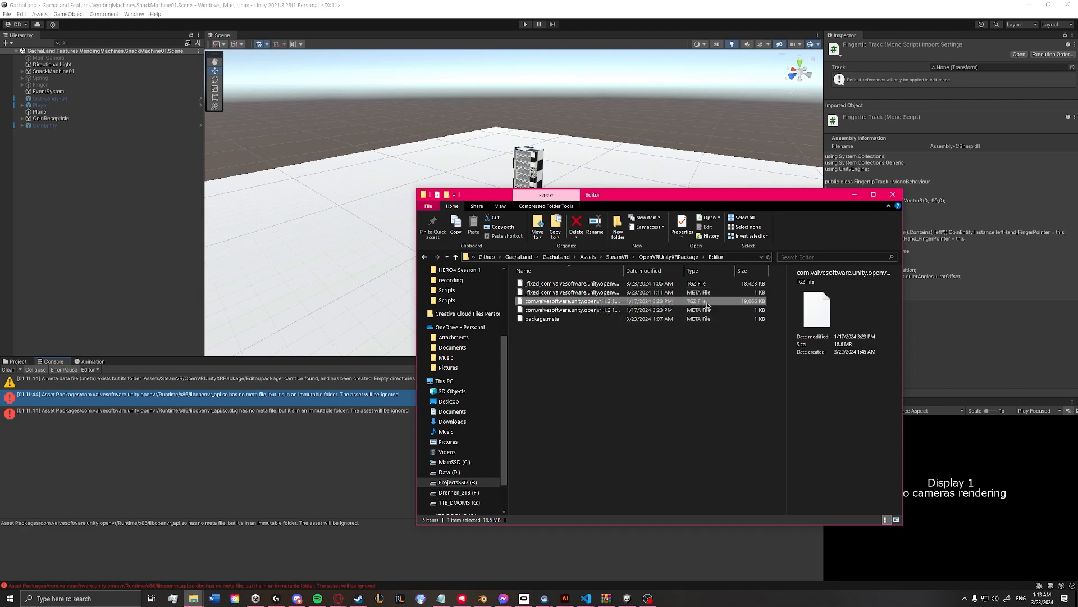
mouse_move(313, 526)
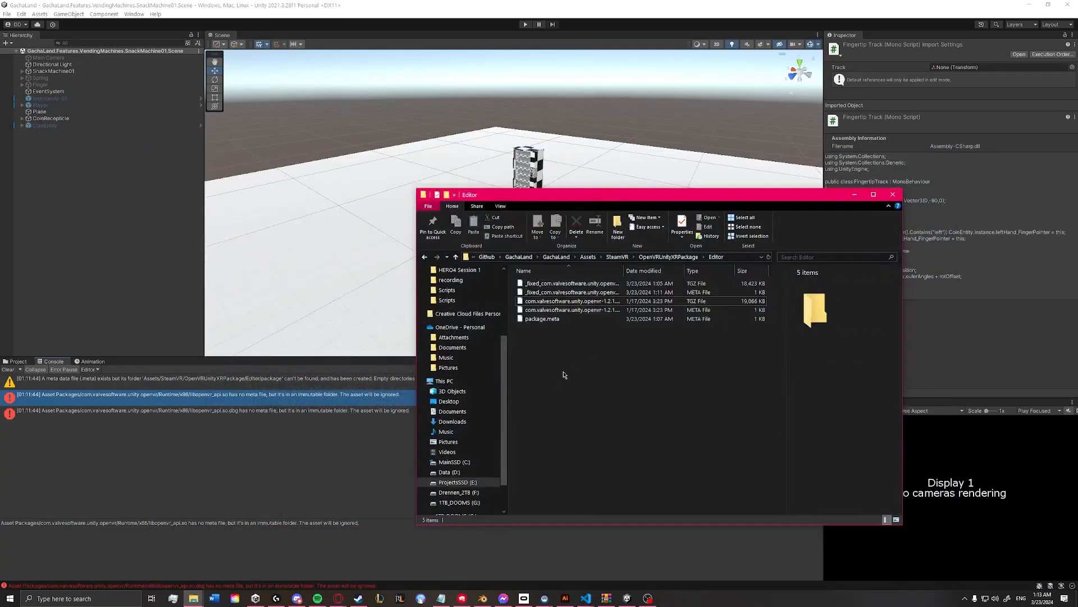
left_click(571, 301)
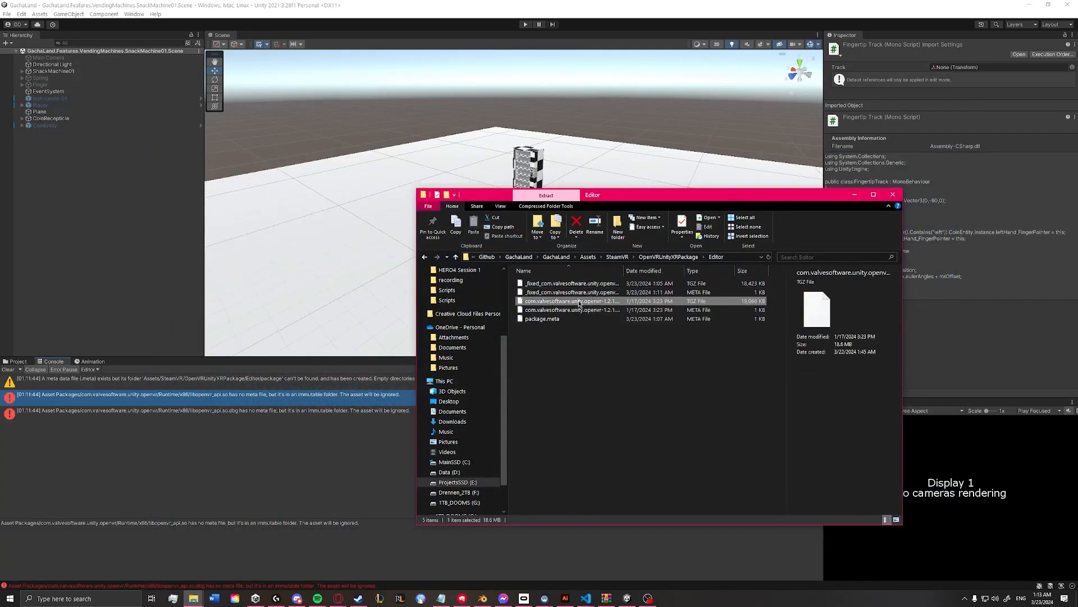
Delete com.valvesoftware.unity.openvr-1.2.1.tar, keeping the .tgz archives and meta files
right_click(571, 300)
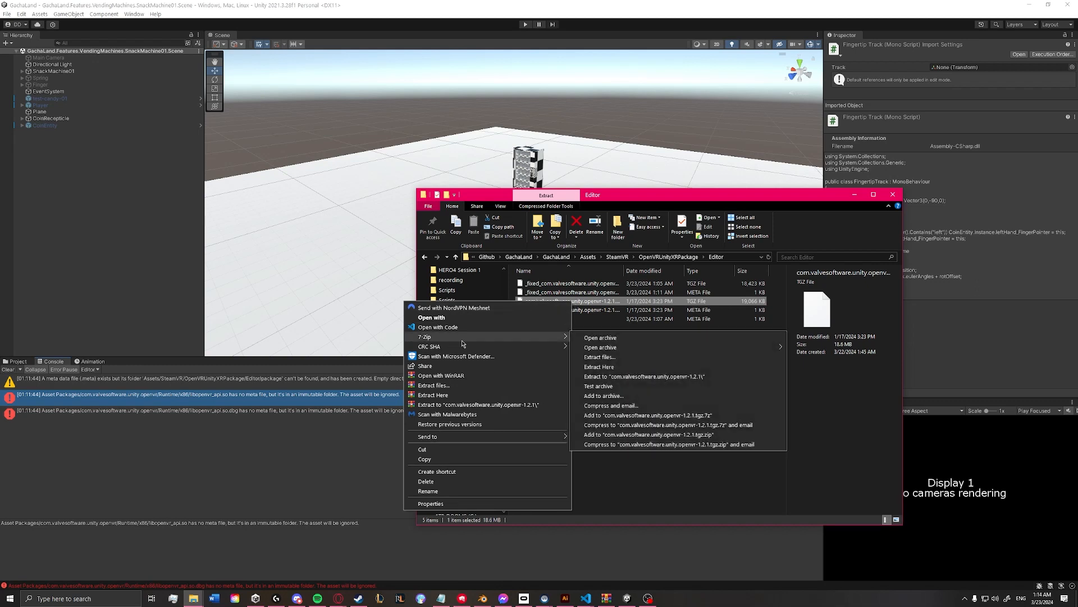
mouse_move(598, 366)
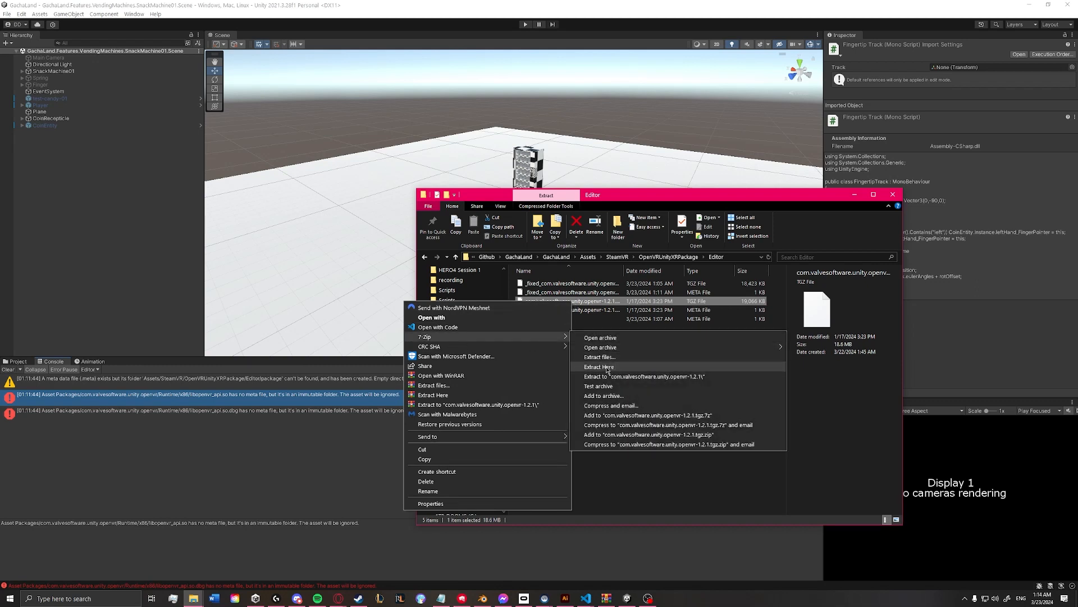
mouse_move(720, 376)
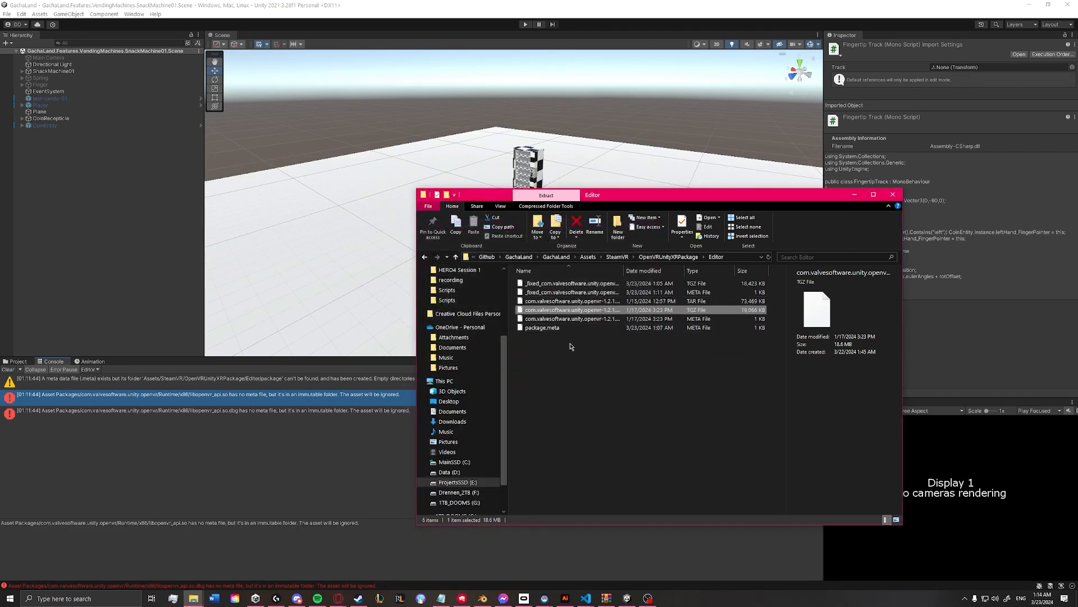
mouse_move(557, 336)
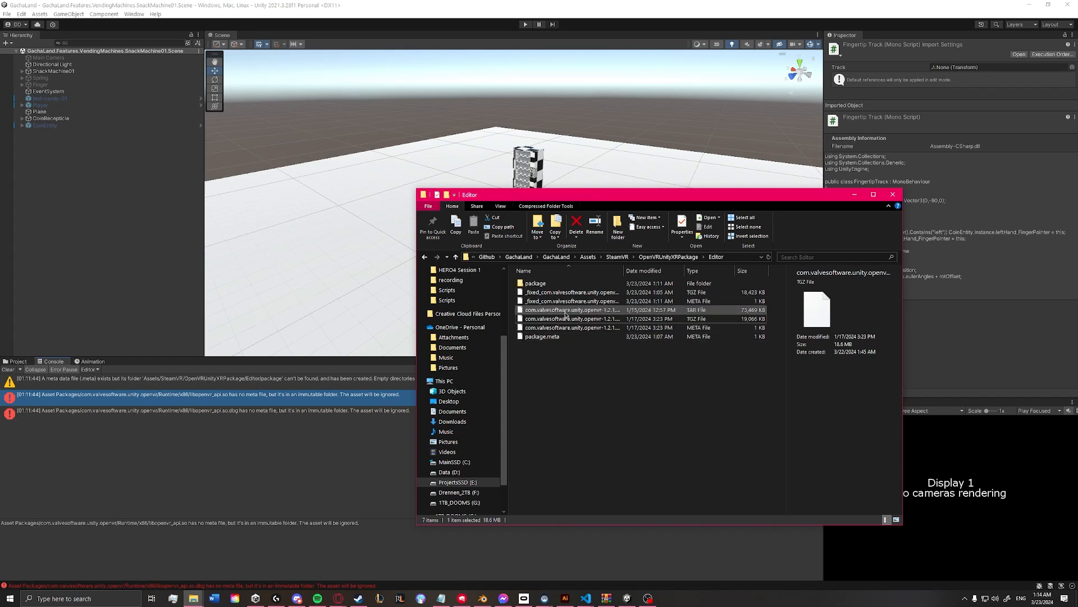
left_click(535, 283)
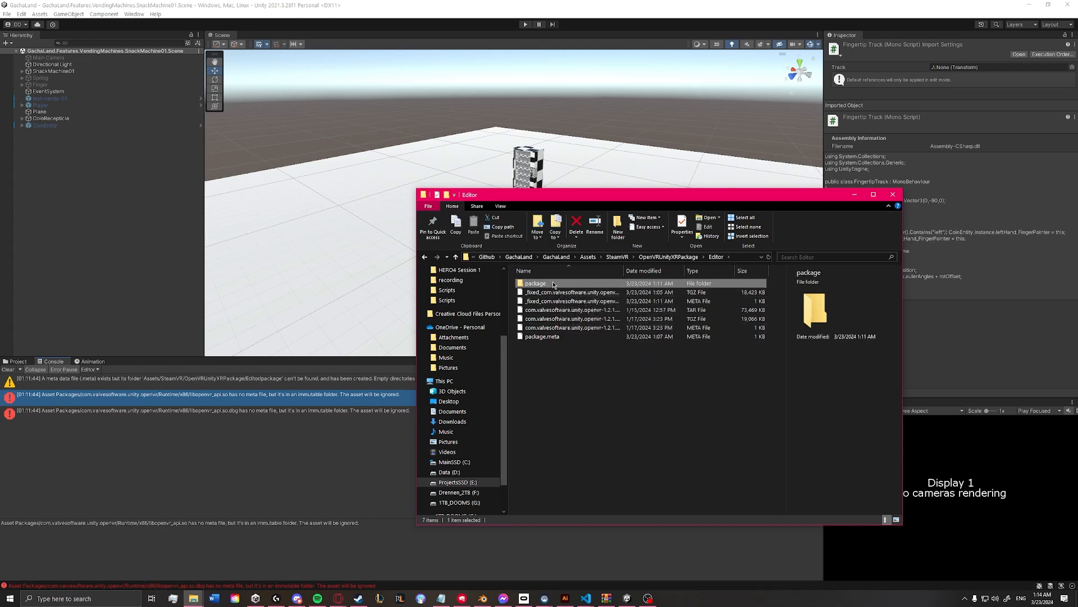
double_click(535, 283)
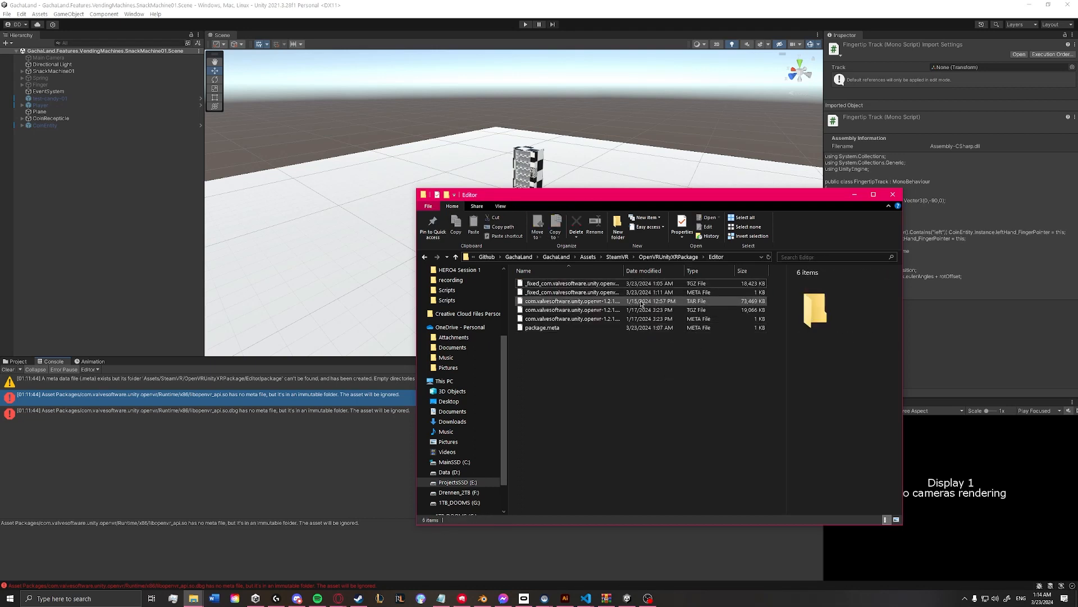
left_click(569, 310)
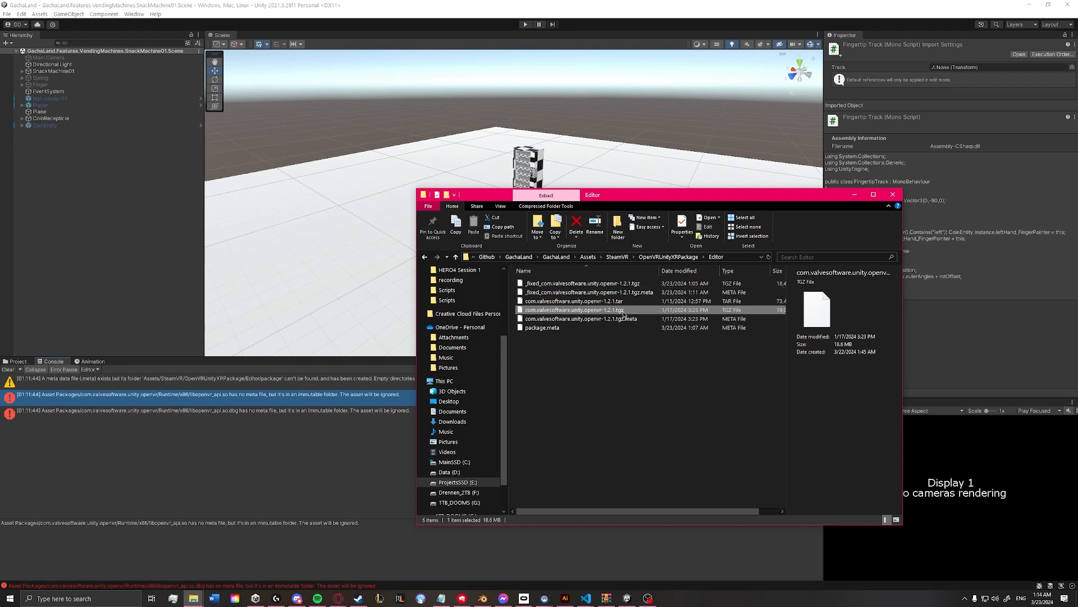
left_click(572, 300)
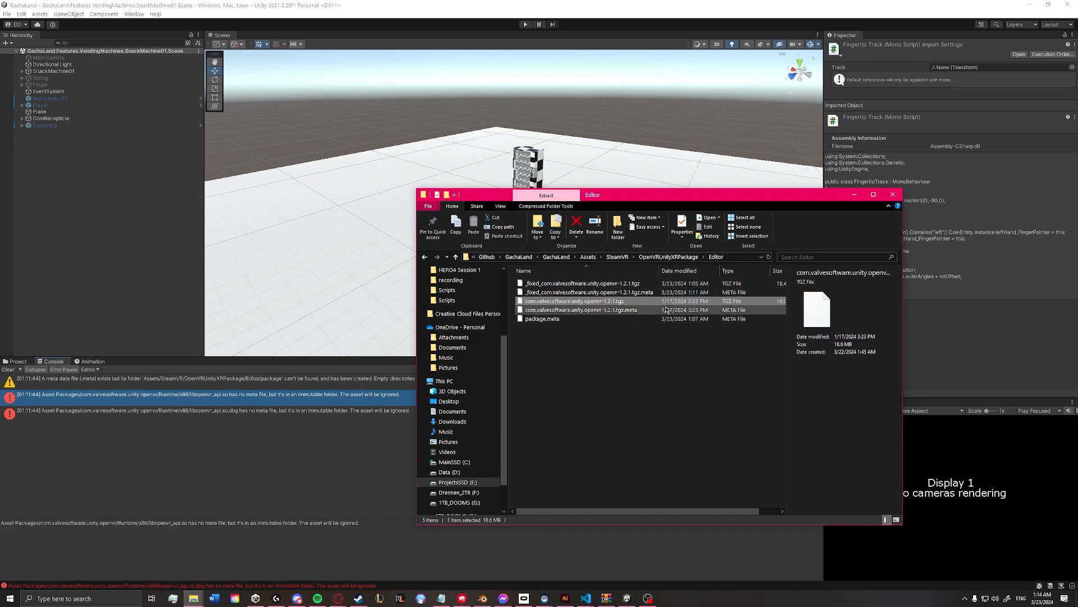
Remove the .tar and package.meta, leaving two OpenVR .tgz archives and their metas
right_click(572, 300)
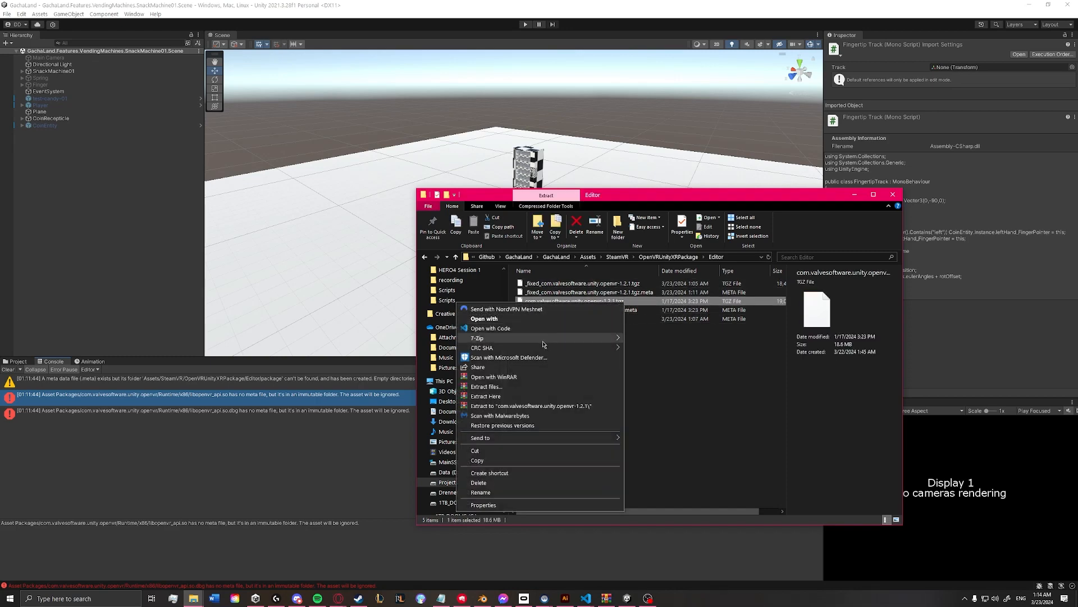
left_click(584, 354)
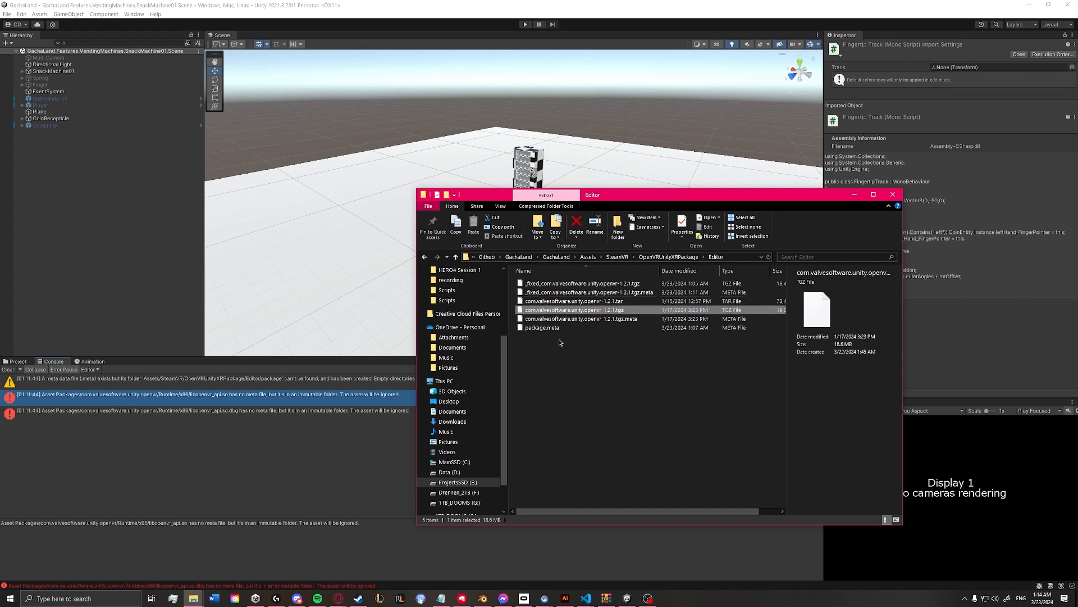
mouse_move(546, 342)
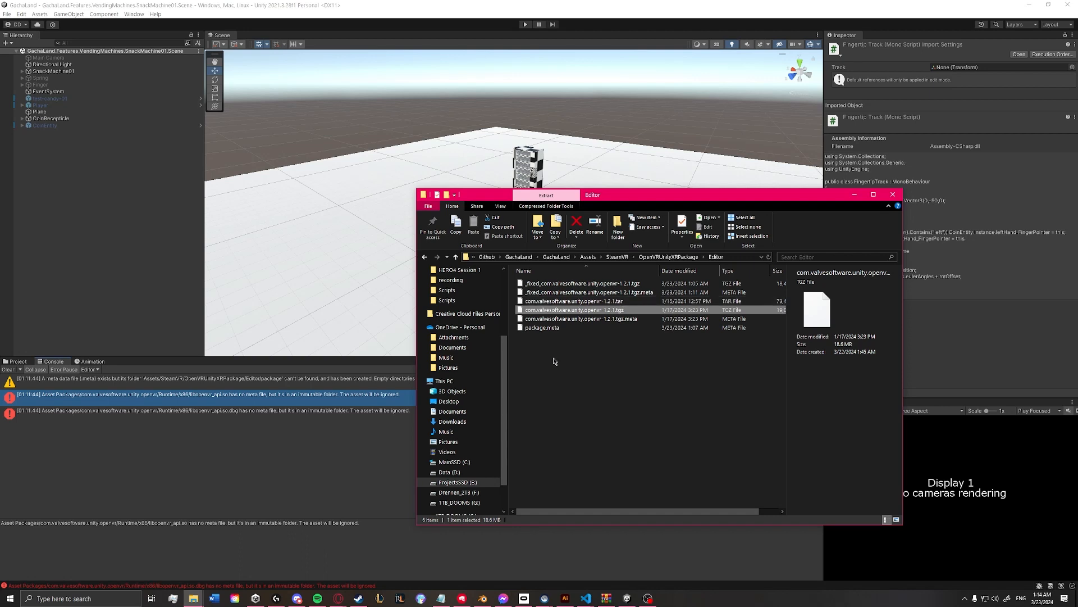
left_click(572, 300)
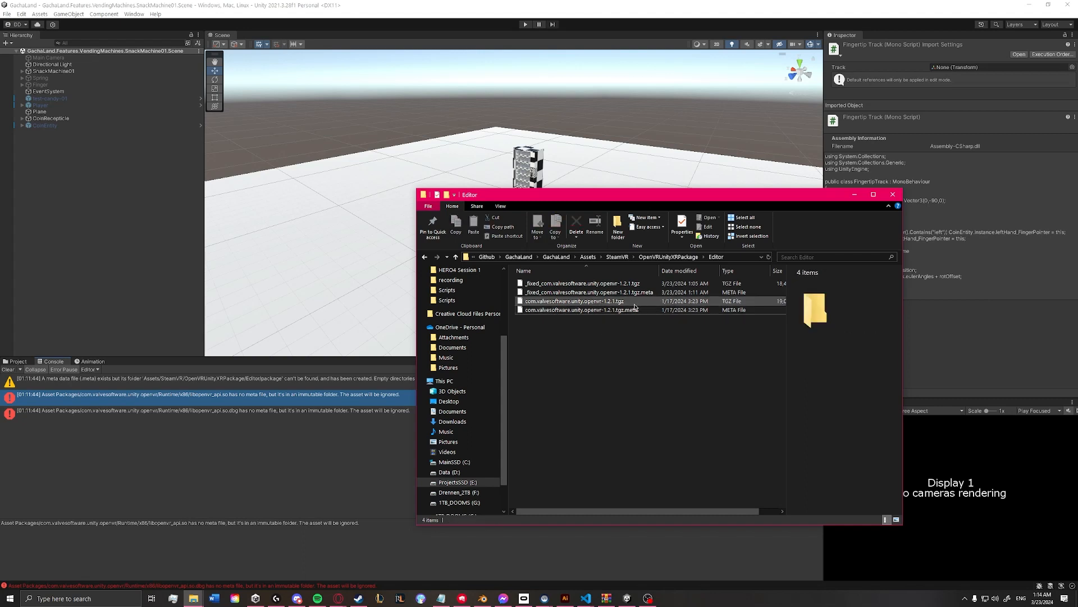
Extract com.valvesoftware.unity.openvr-1.2.1.tgz here and select the new package folder
right_click(573, 300)
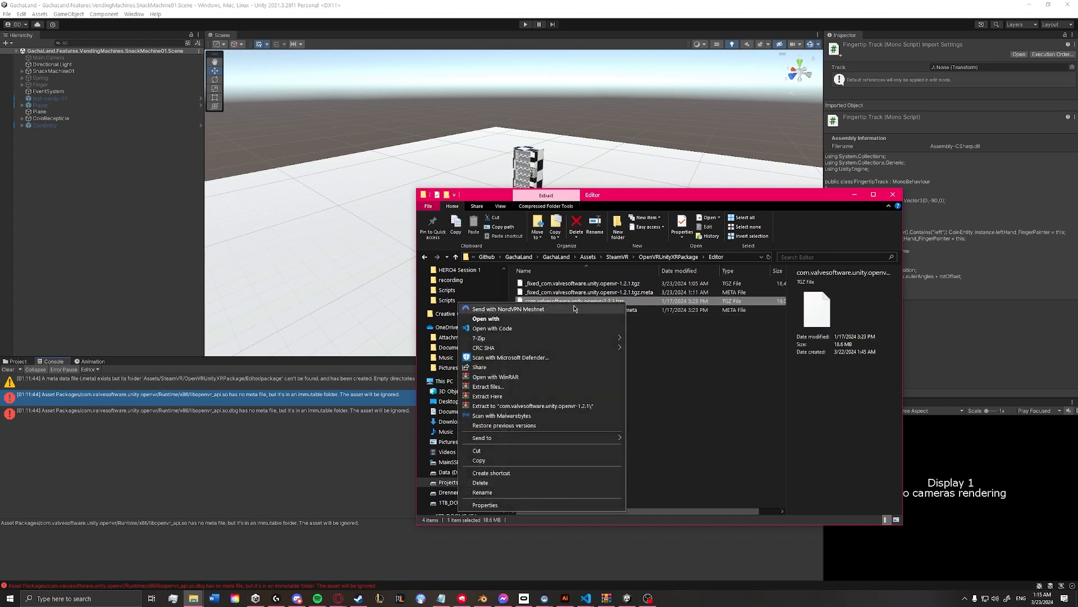
mouse_move(507, 395)
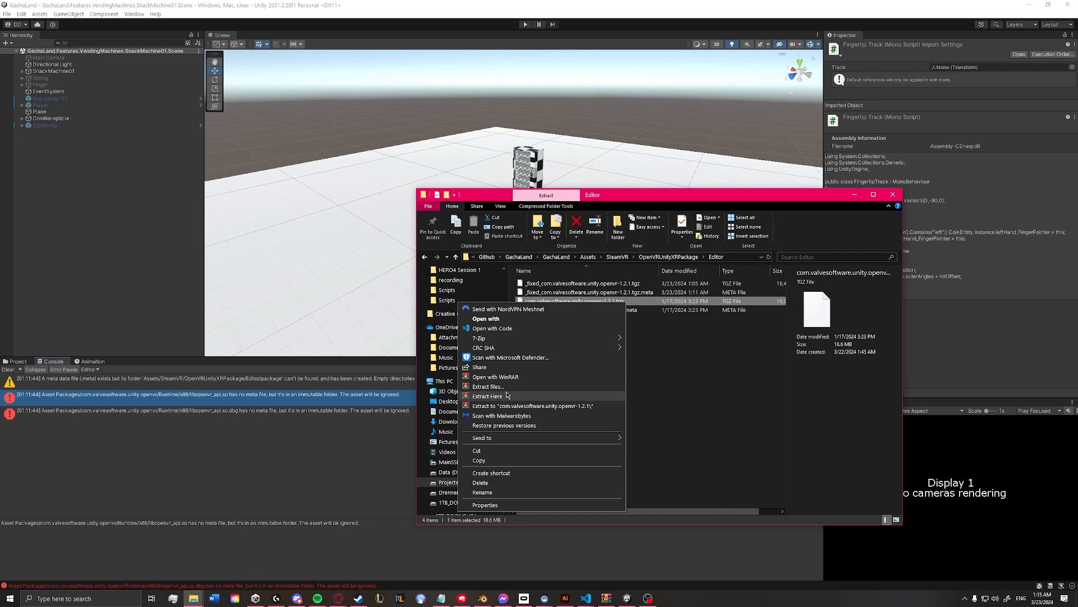
left_click(488, 395)
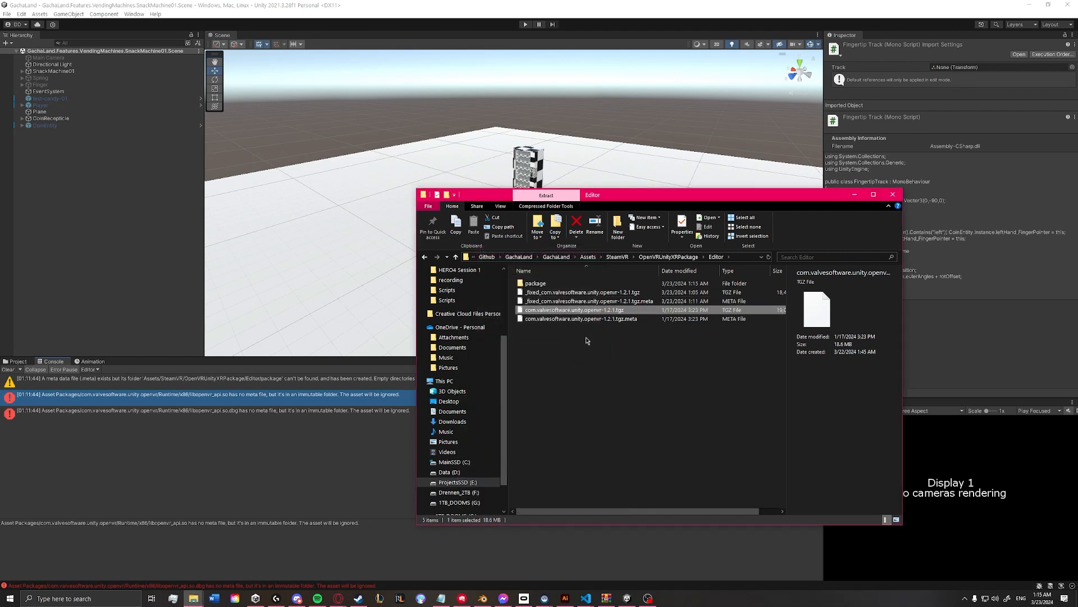
mouse_move(580, 300)
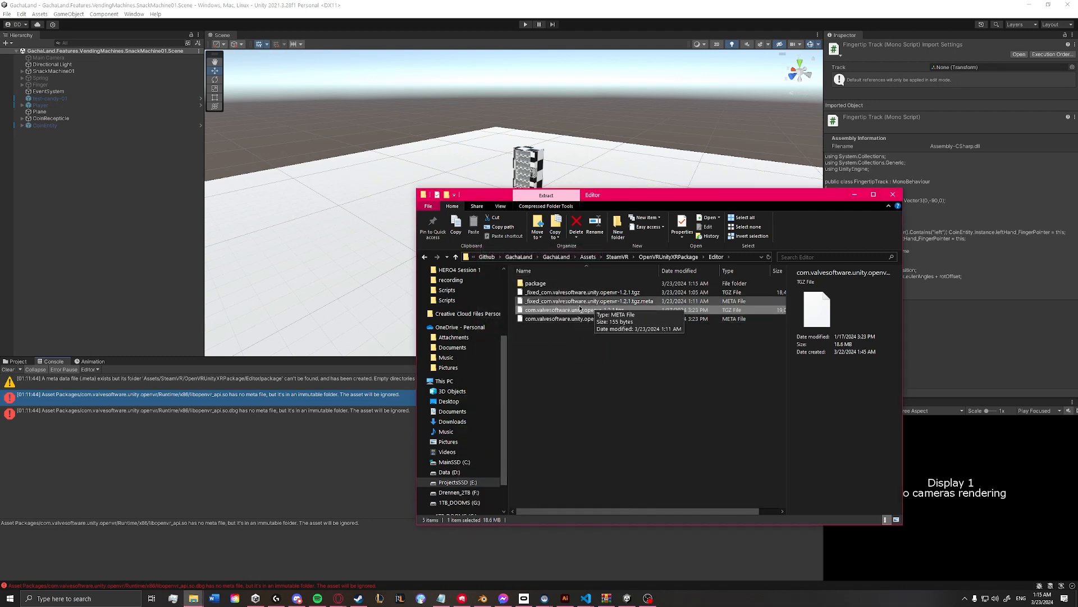
left_click(535, 283)
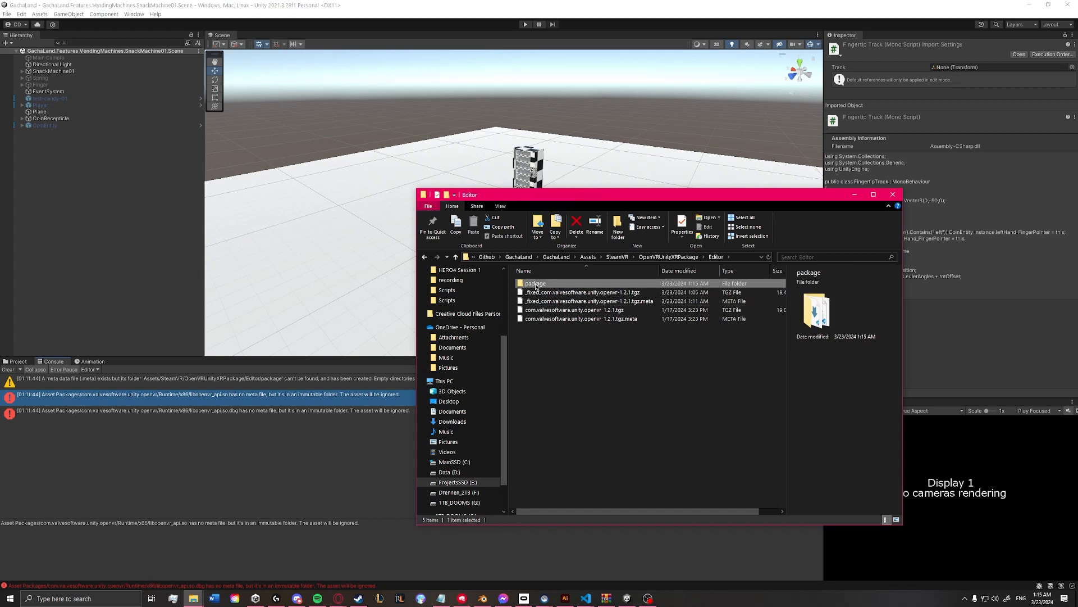
Browse into package > Runtime > x86 and select libopenvr_api.so.dbg
double_click(535, 282)
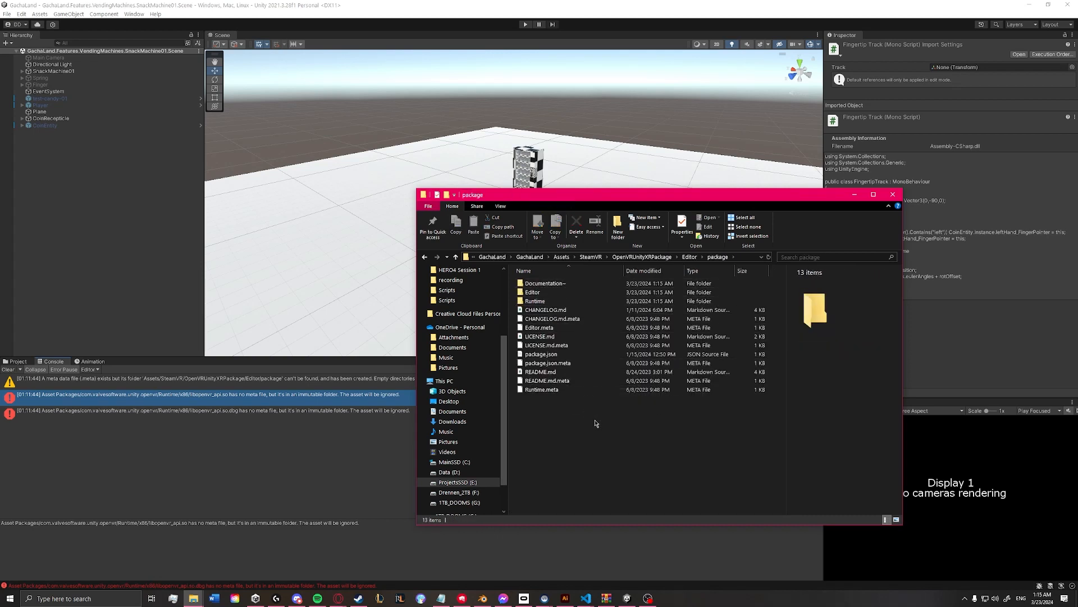
mouse_move(535, 300)
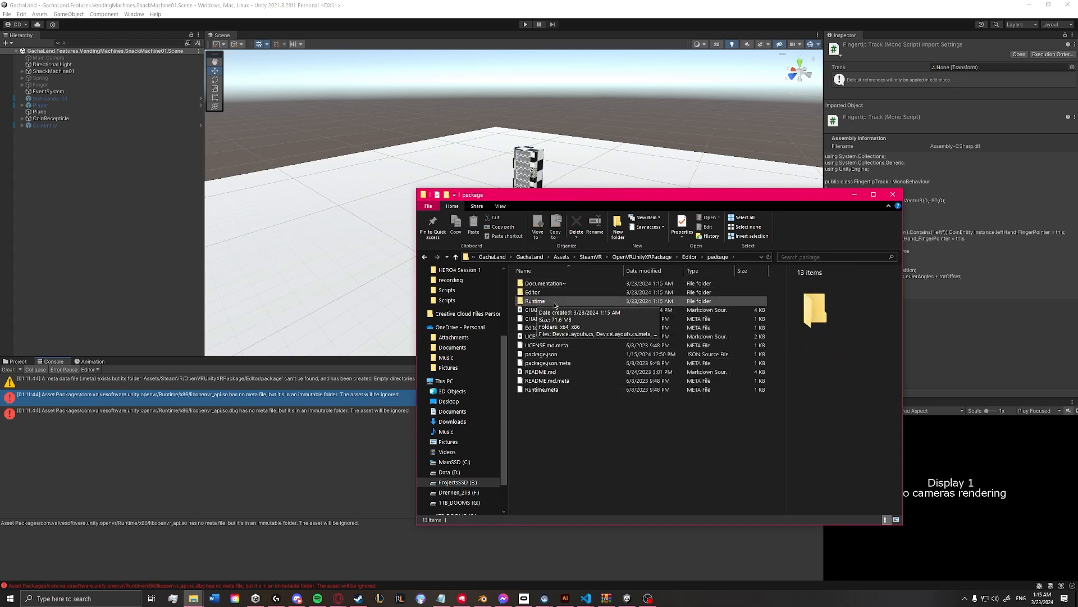
double_click(535, 301)
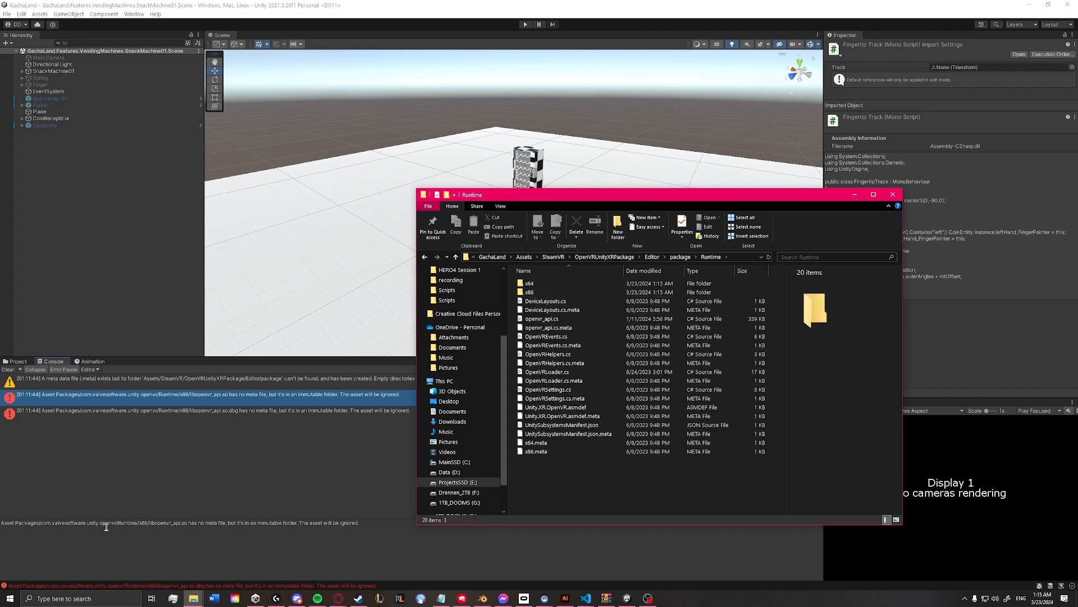
mouse_move(529, 292)
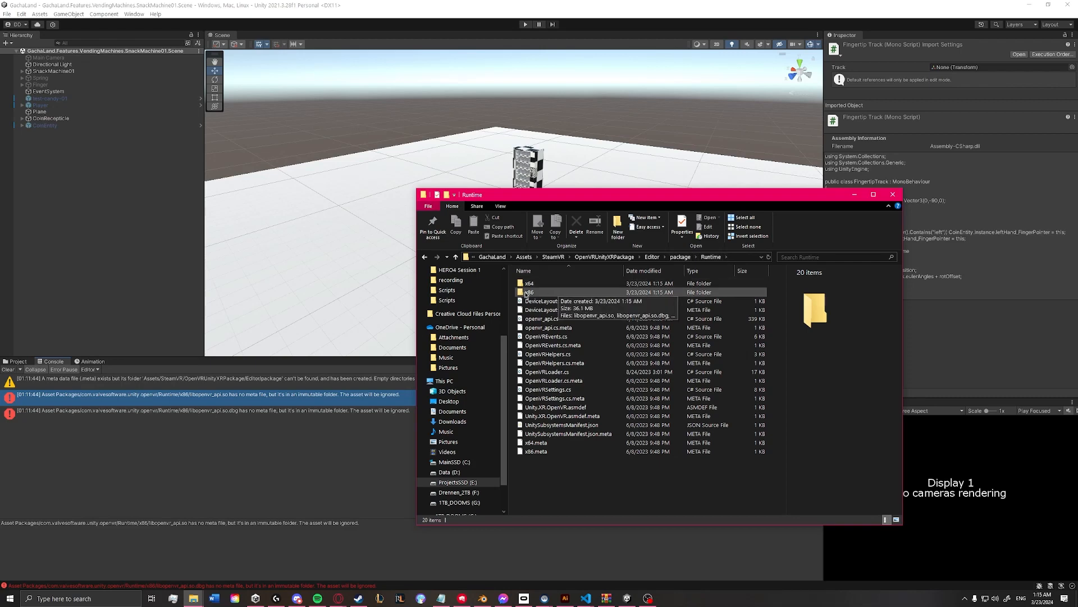
double_click(530, 291)
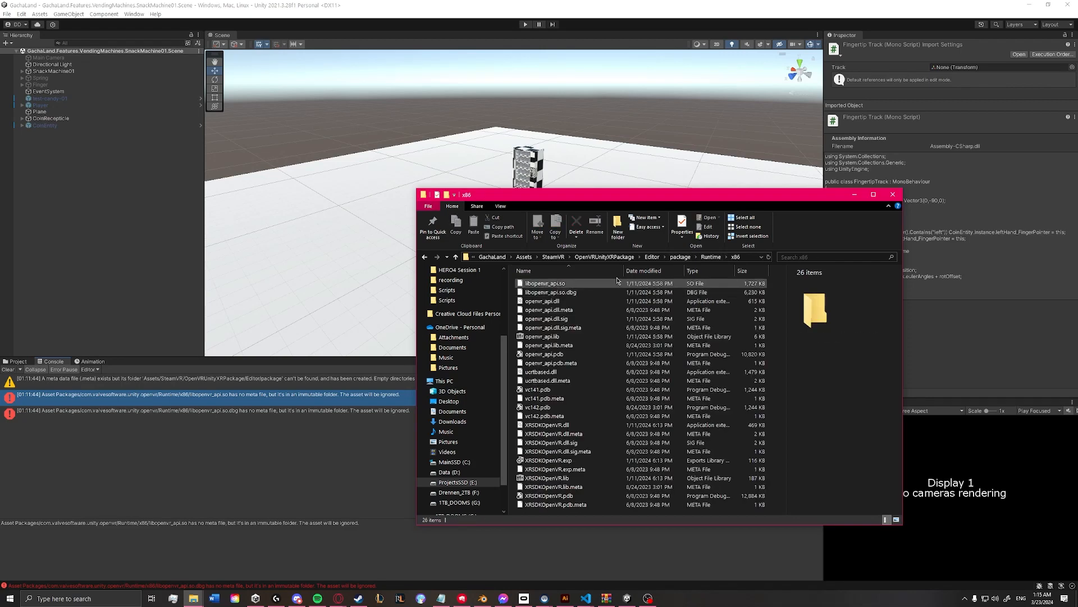
left_click(550, 292)
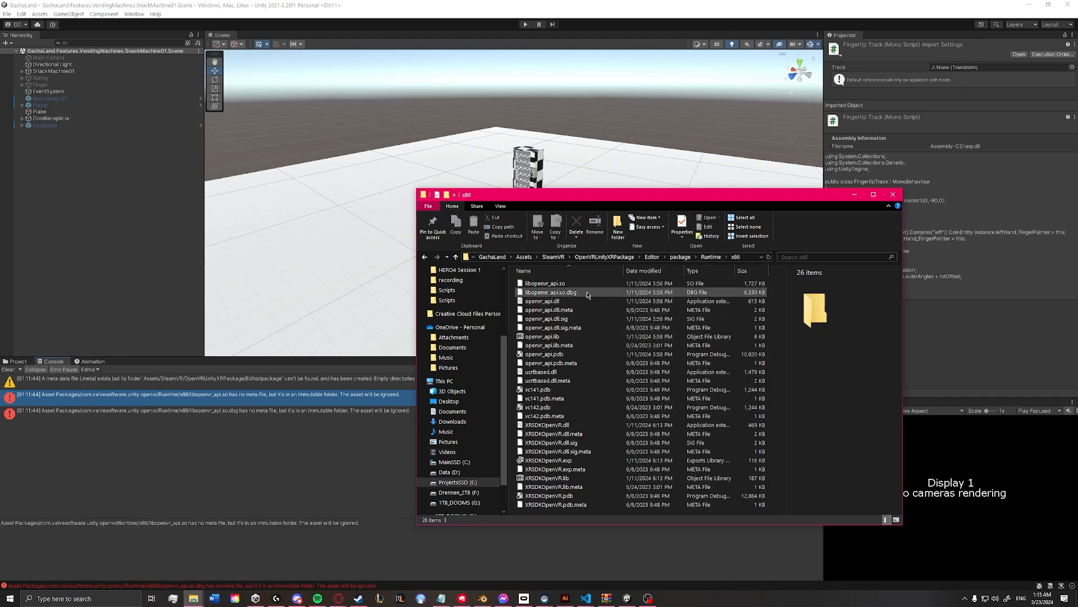
left_click(551, 292)
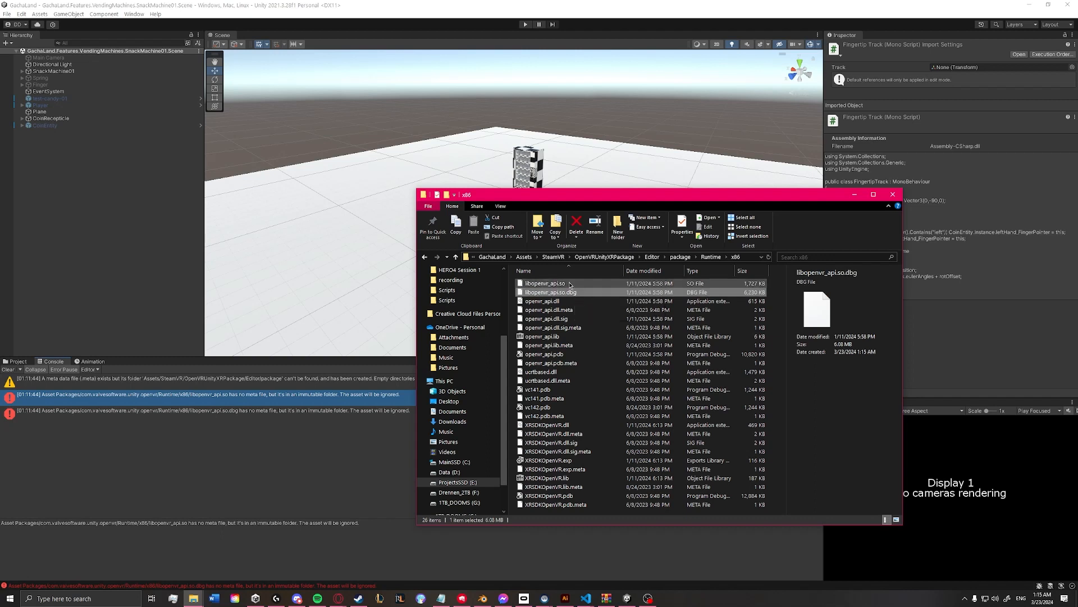
left_click(543, 282)
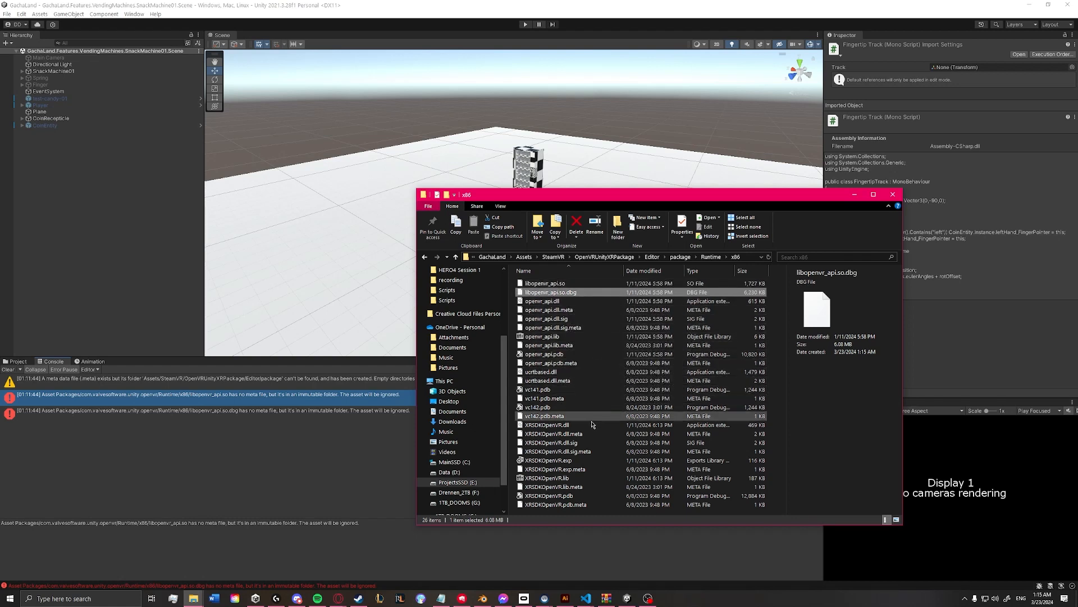
mouse_move(550, 291)
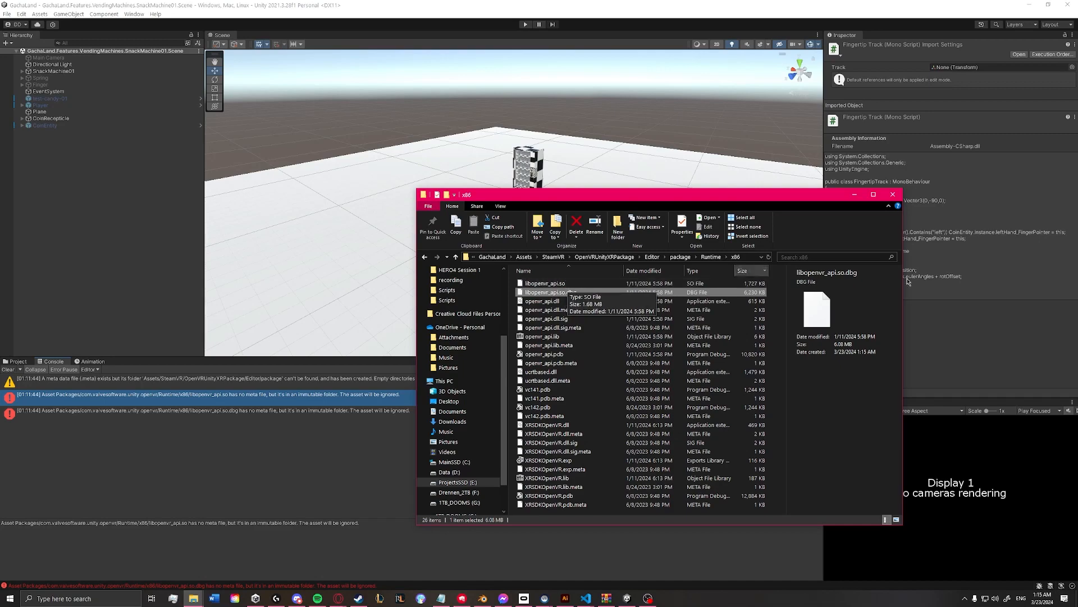
mouse_move(908, 281)
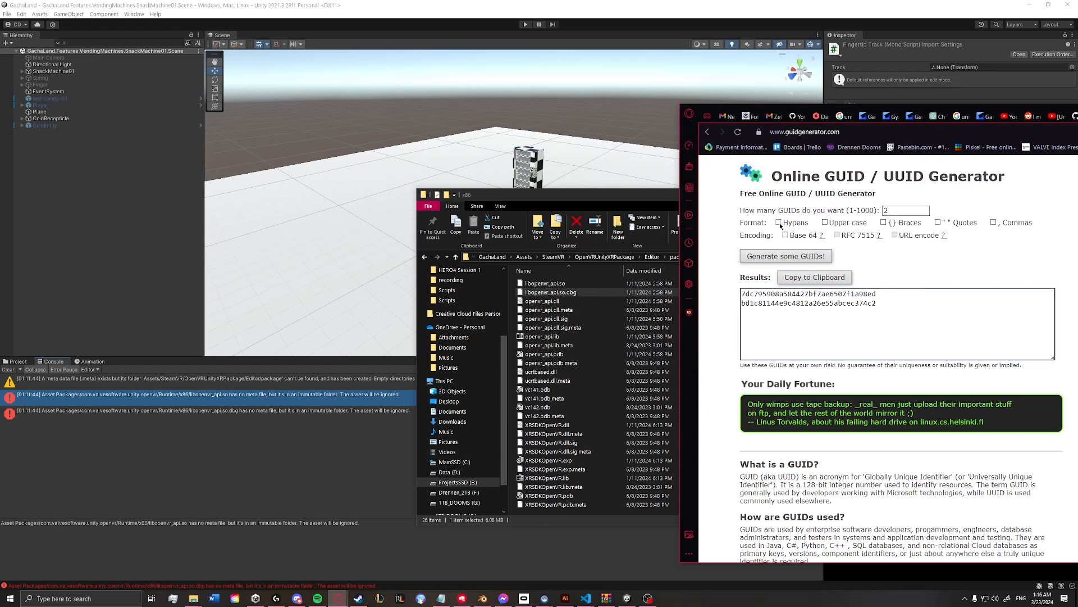
Copy the openvr_api.dll.meta file in the x86 folder
right_click(777, 227)
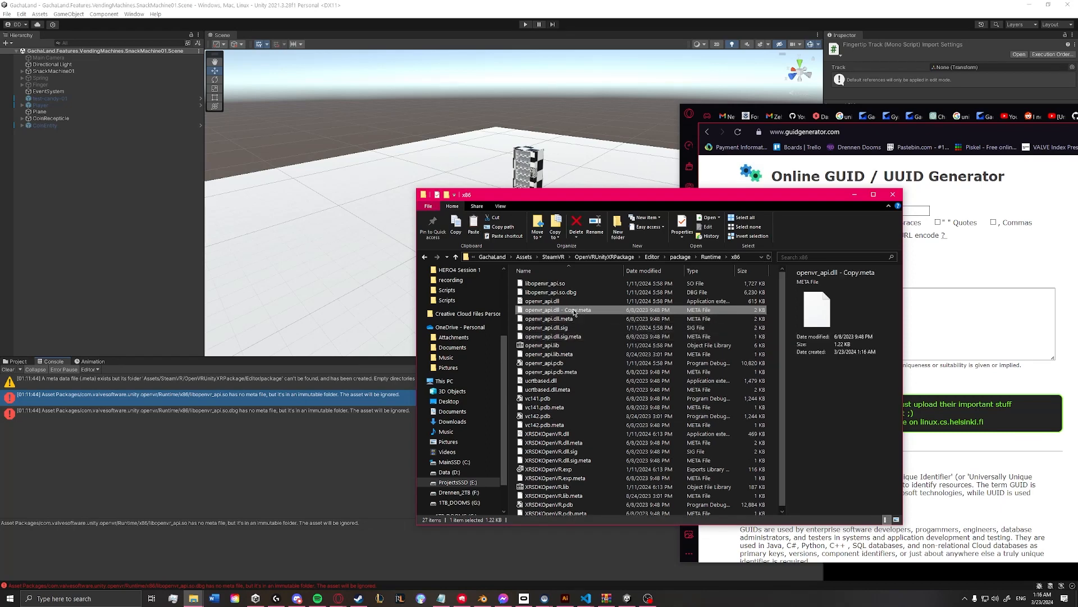
Rename the copied meta file to libopenvr_api.so.meta and open it in VS Code
left_click(545, 282)
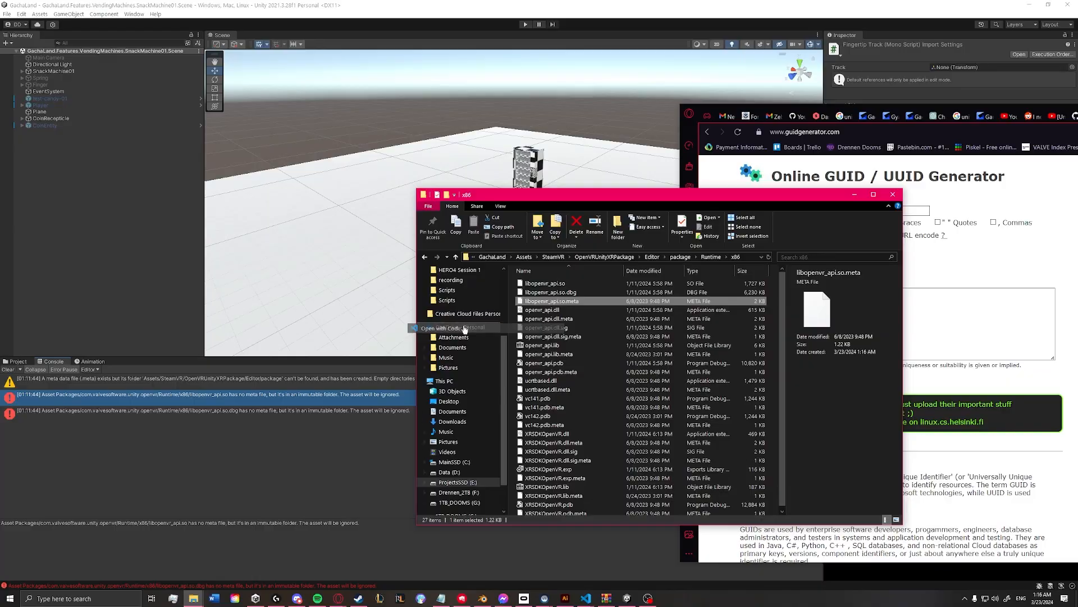
left_click(447, 328)
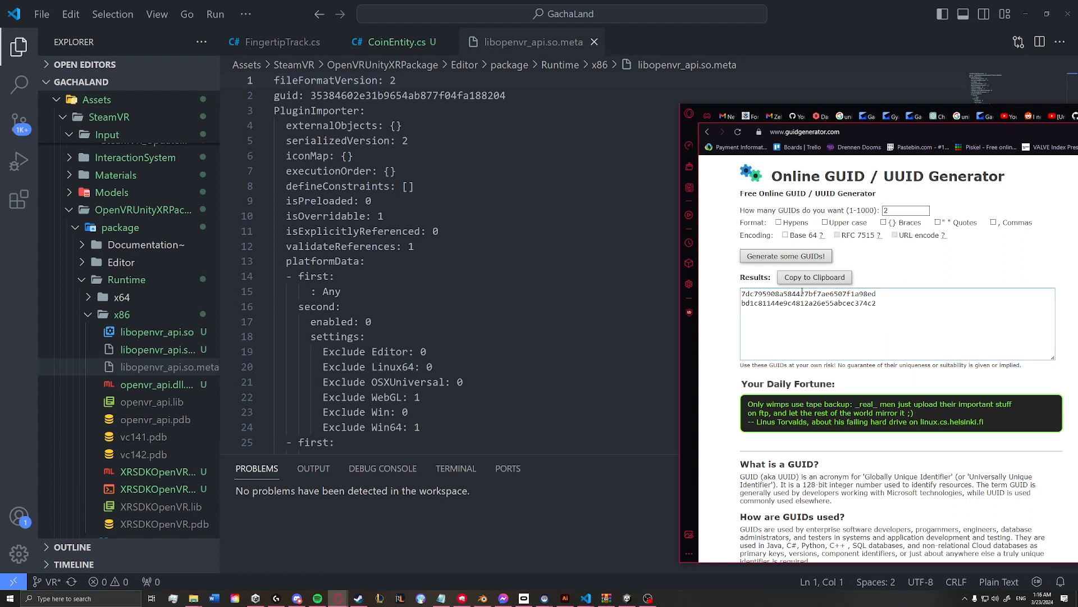
Replace the copied guid with 7dc795908a584427bf7ae6507f1a98ed
double_click(808, 293)
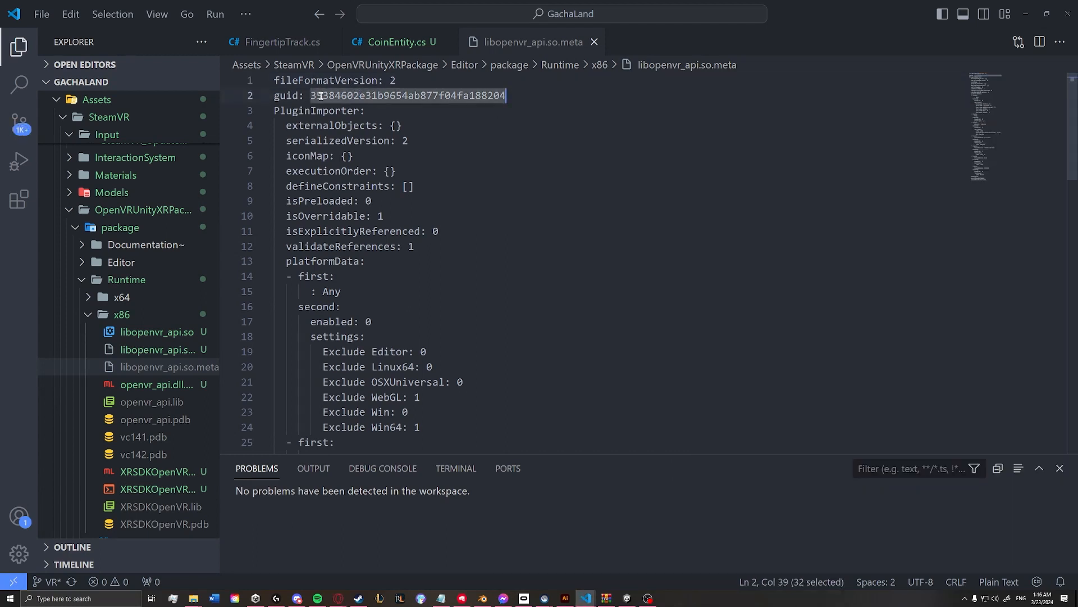
type("7dc795908a584427bf7ae6507f1a98ed")
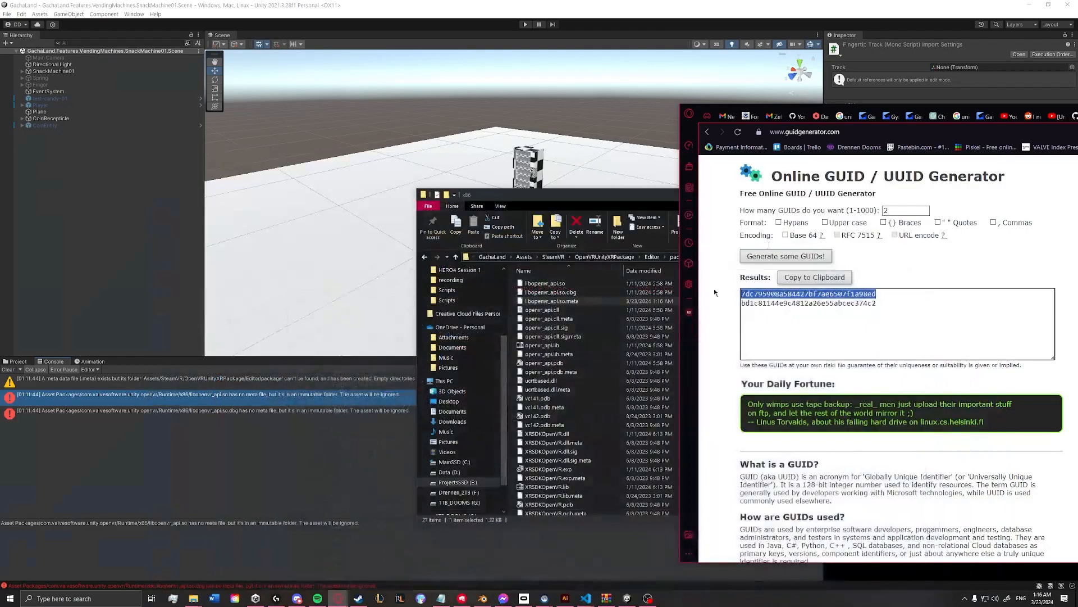
Duplicate libopenvr_api.so.meta in the x86 folder and rename the copy libopenvr_api.so.dbg.meta
left_click(557, 300)
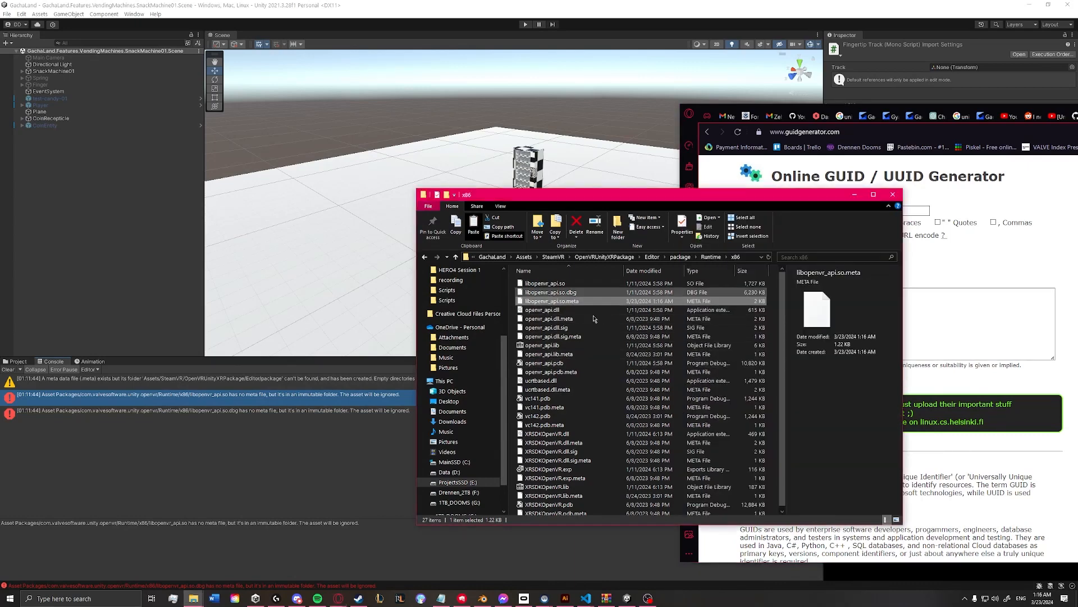
left_click(473, 227)
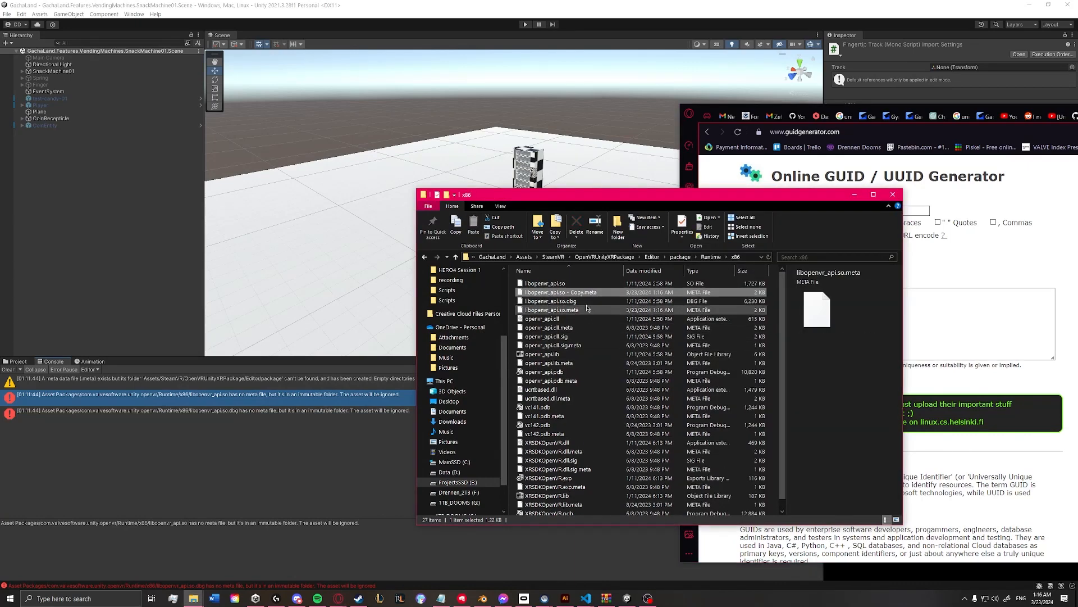
left_click(550, 301)
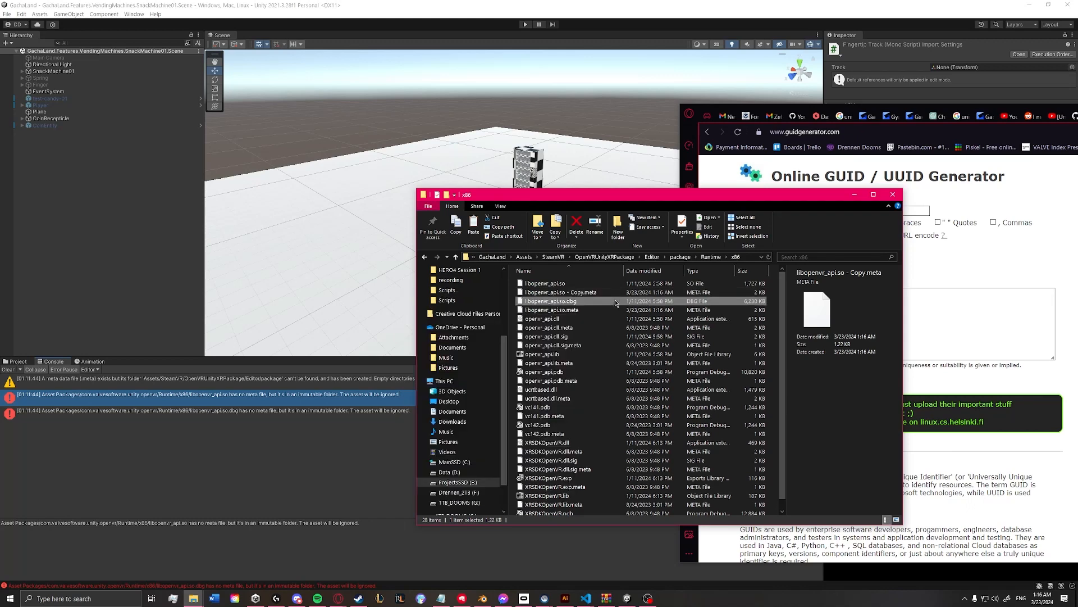
left_click(549, 300)
type("libopenvr_api.so.dbg.meta")
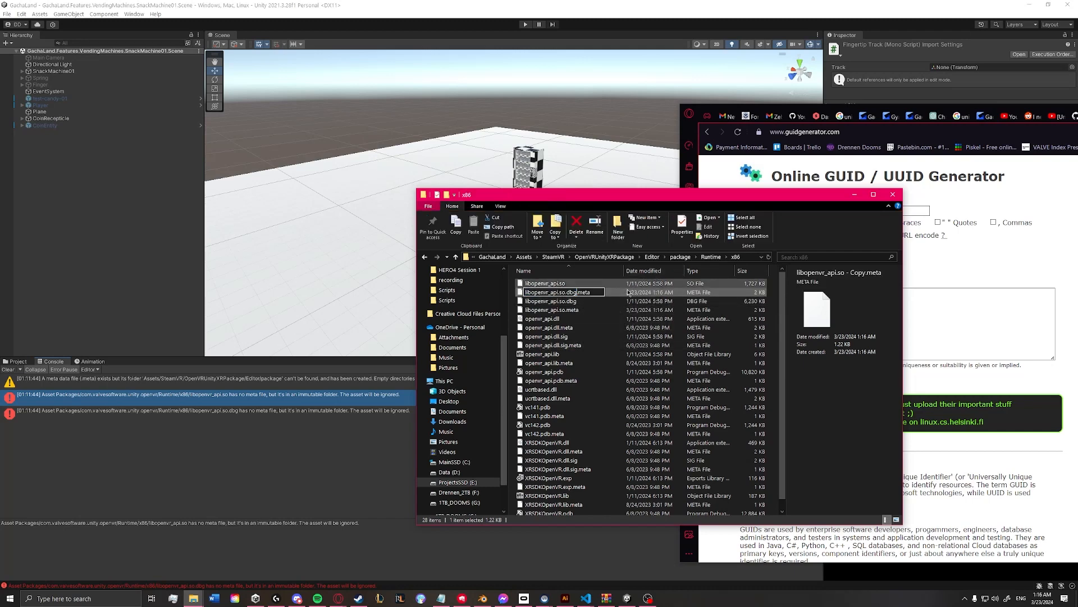
right_click(557, 300)
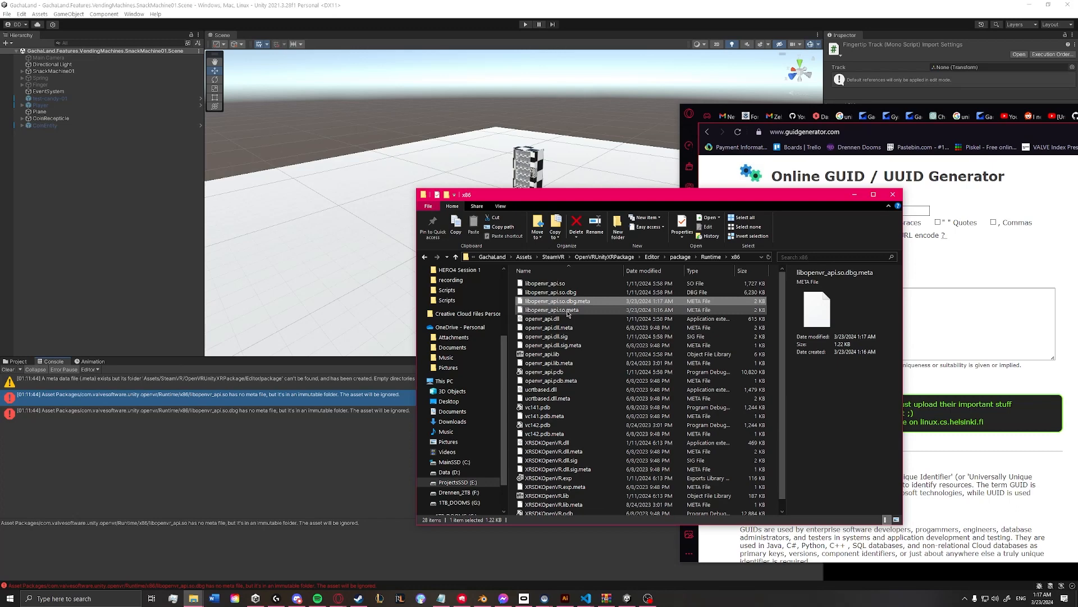
left_click(551, 309)
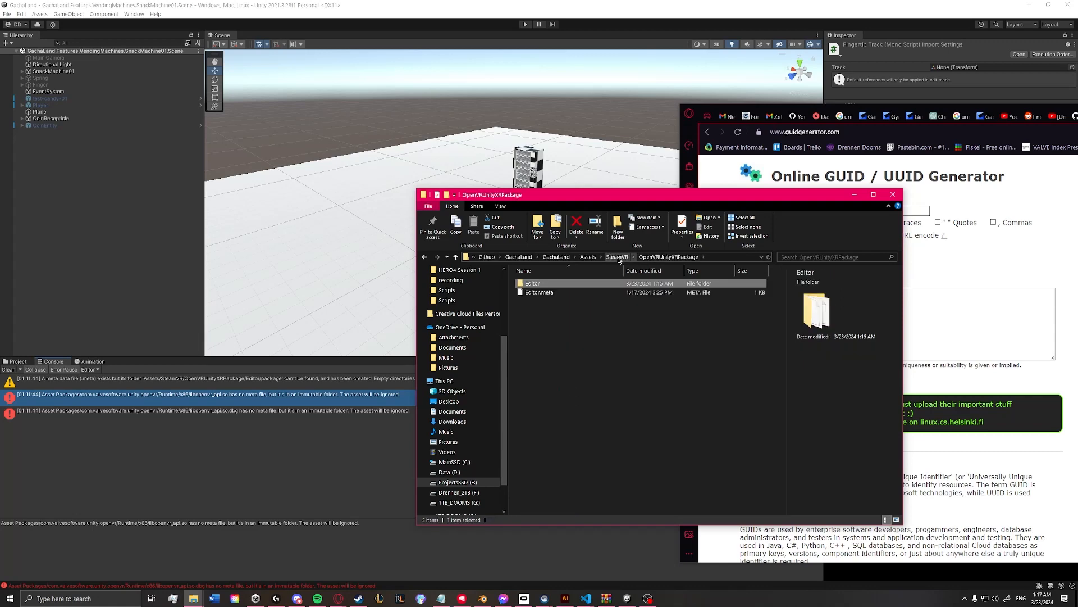
Use 7-Zip to archive the package folder in tar format, giving a 71.7 MB package.tar
left_click(618, 256)
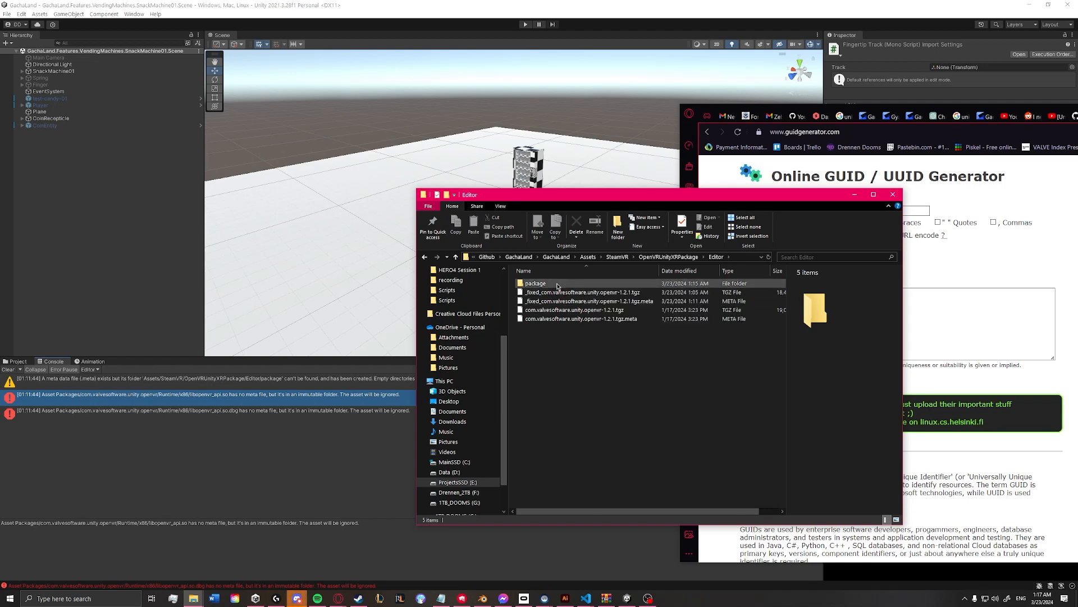
left_click(535, 283)
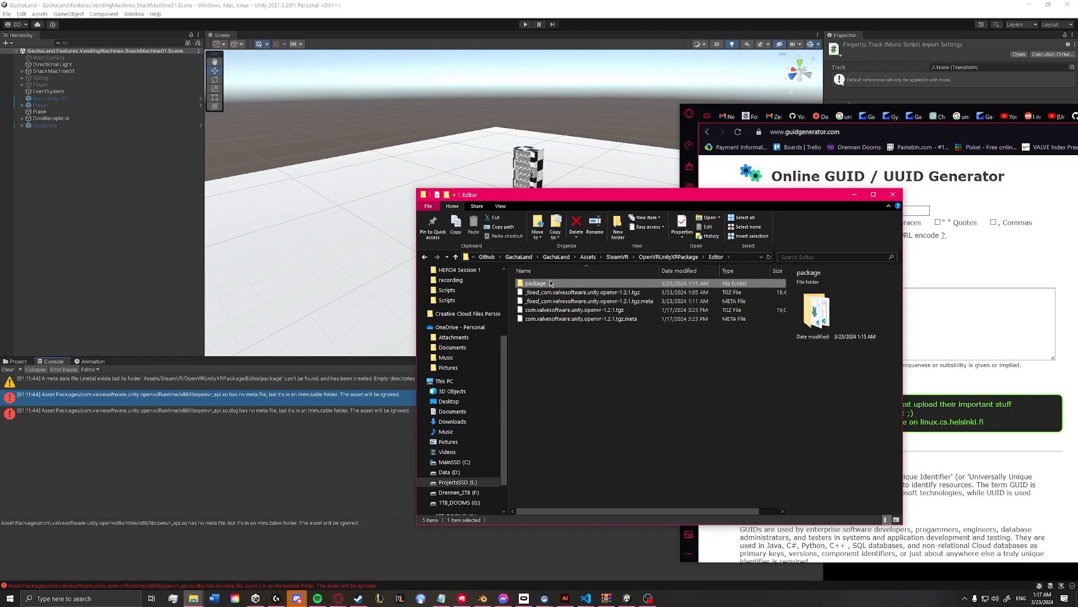
right_click(536, 283)
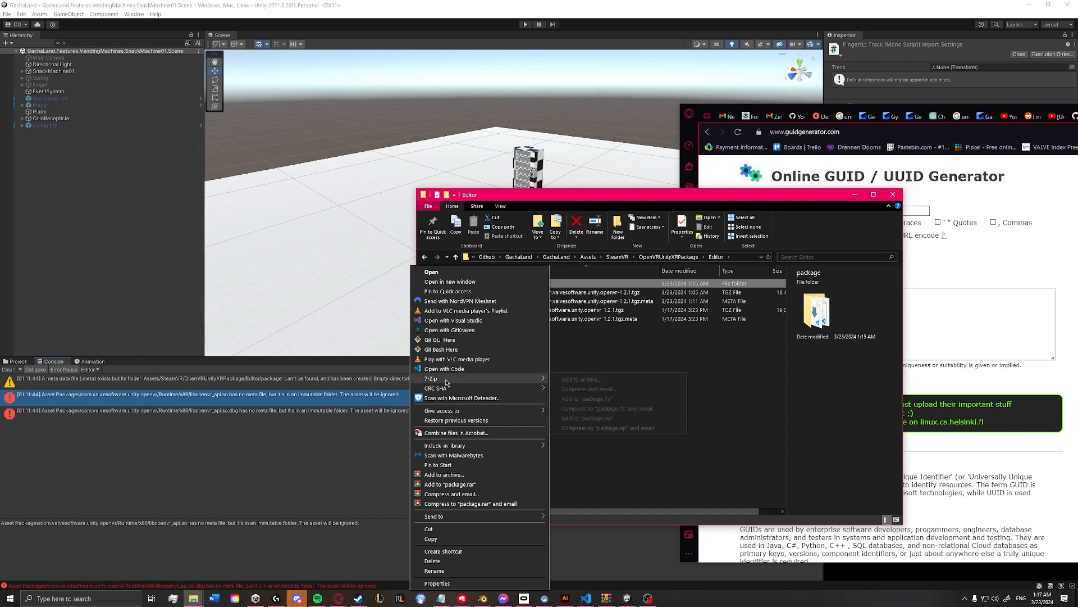
left_click(680, 370)
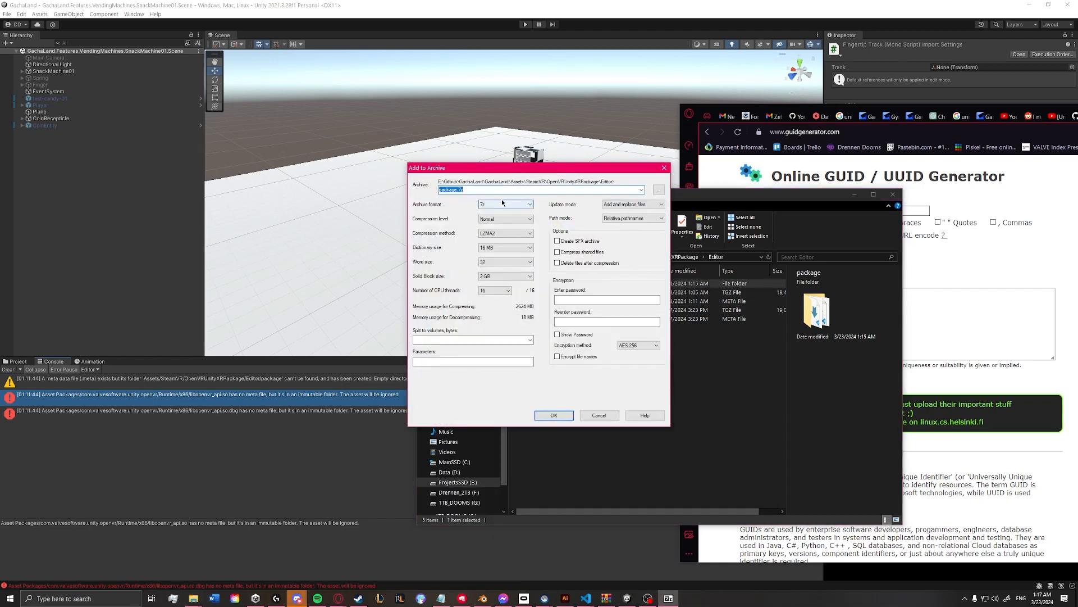
left_click(505, 203)
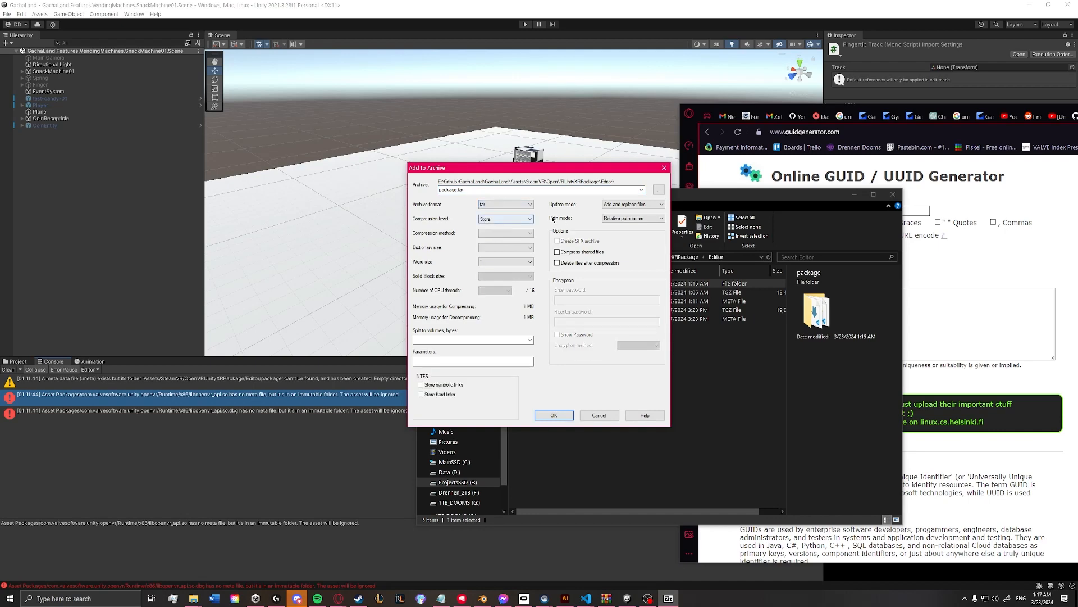
left_click(597, 414)
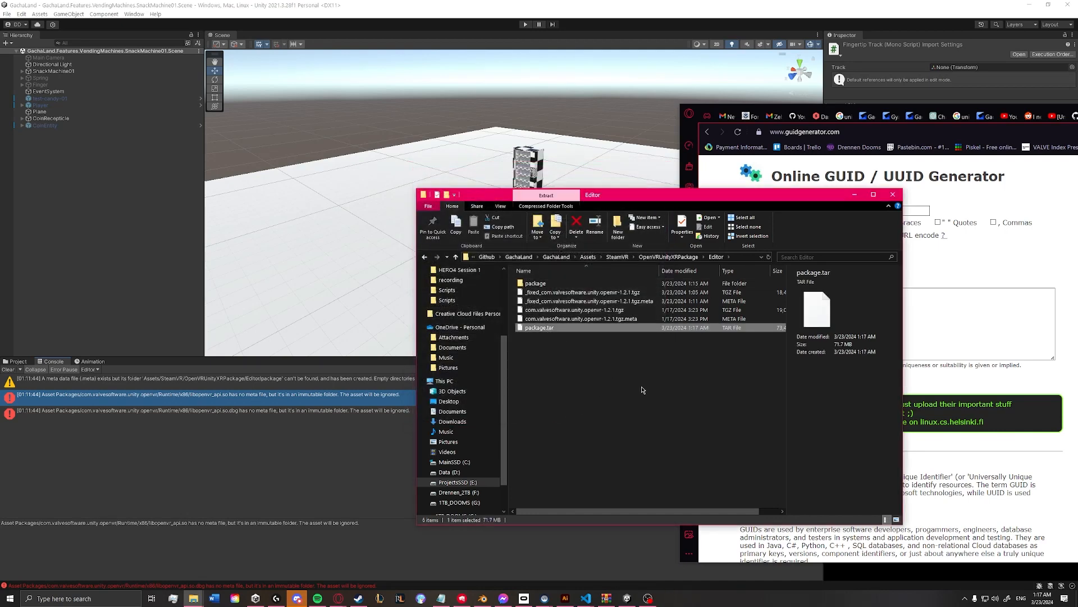
Compress package.tar to a 17.9 MB gzip with 7-Zip and rename package.tar.gz to package.tgz
right_click(539, 328)
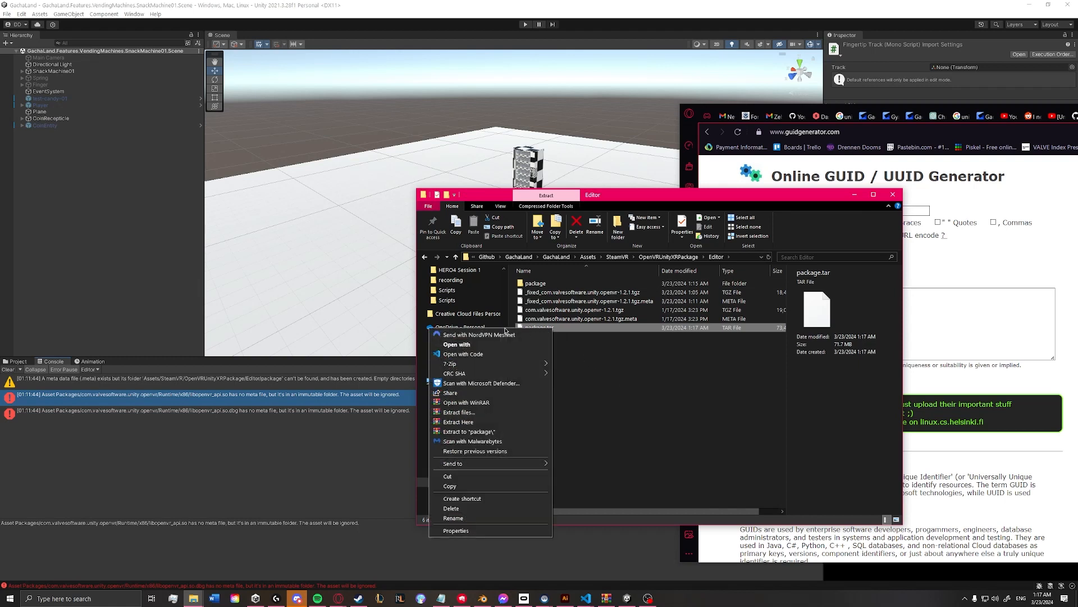
mouse_move(458, 421)
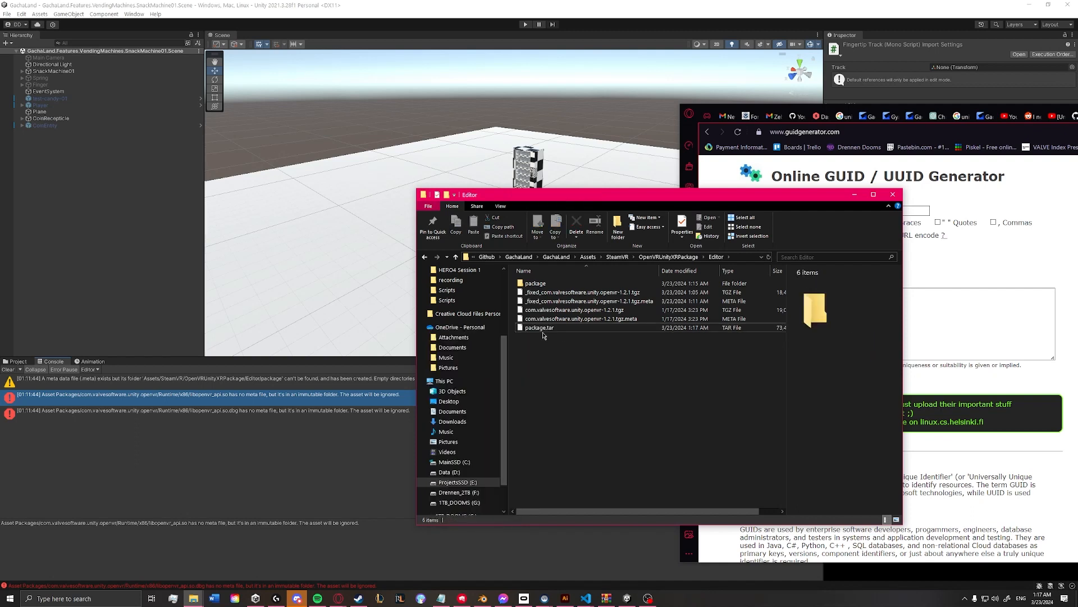
mouse_move(539, 327)
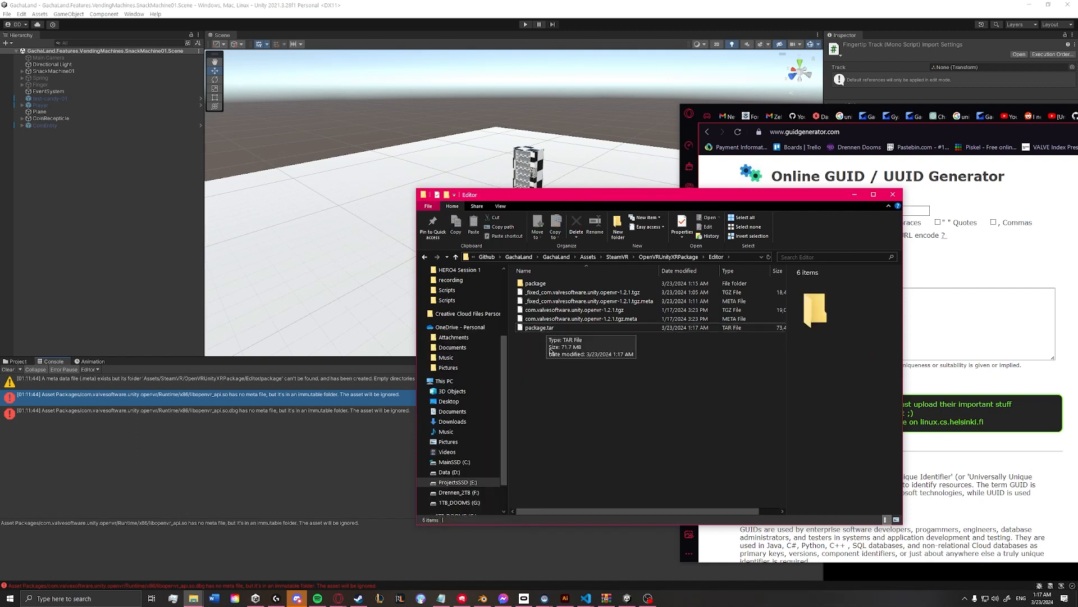
right_click(538, 327)
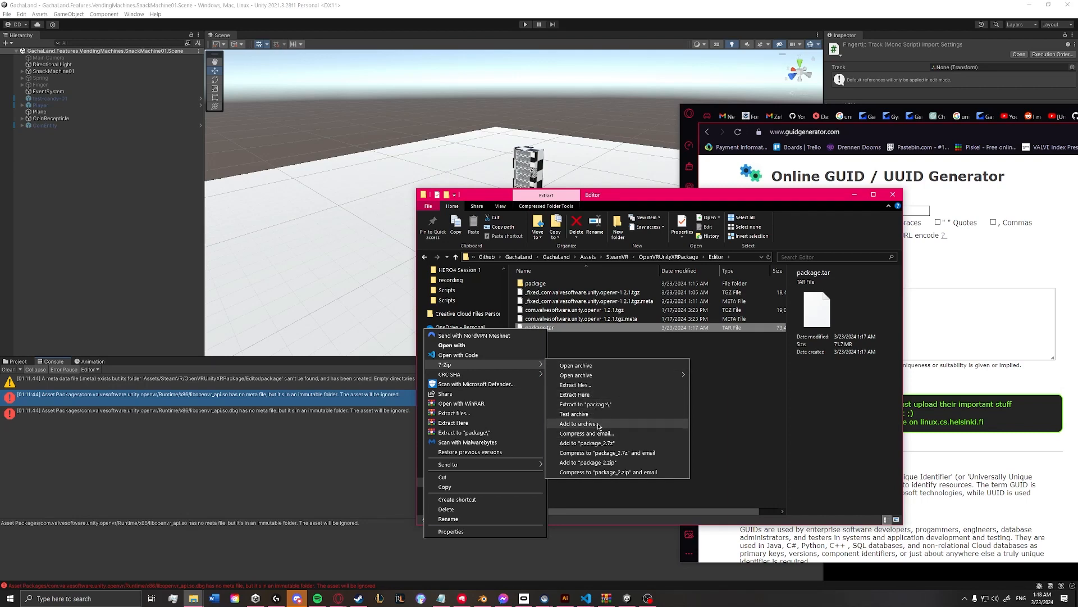
left_click(583, 423)
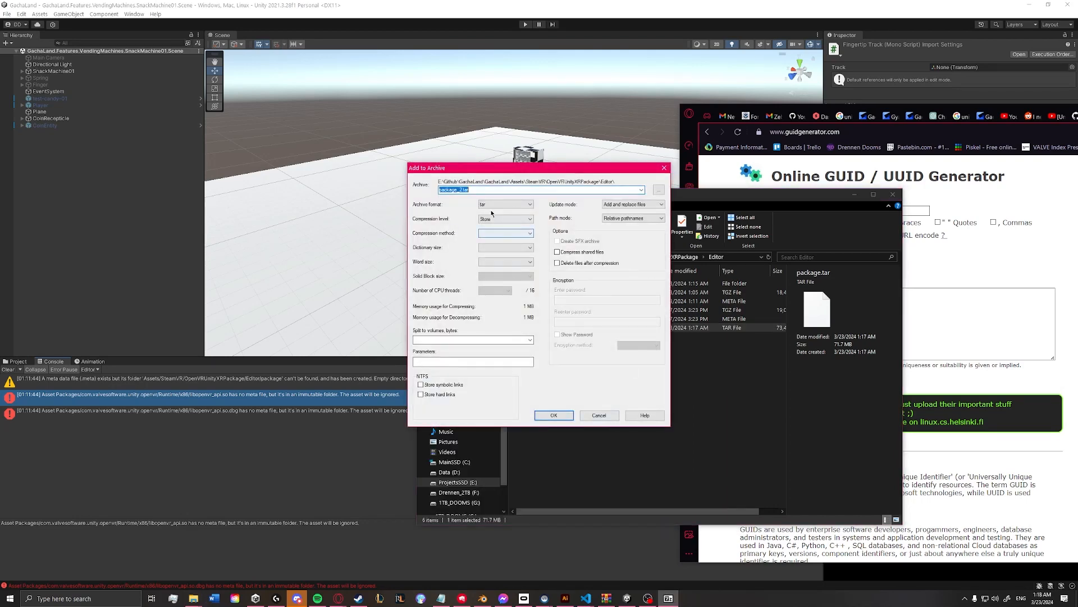
left_click(529, 203)
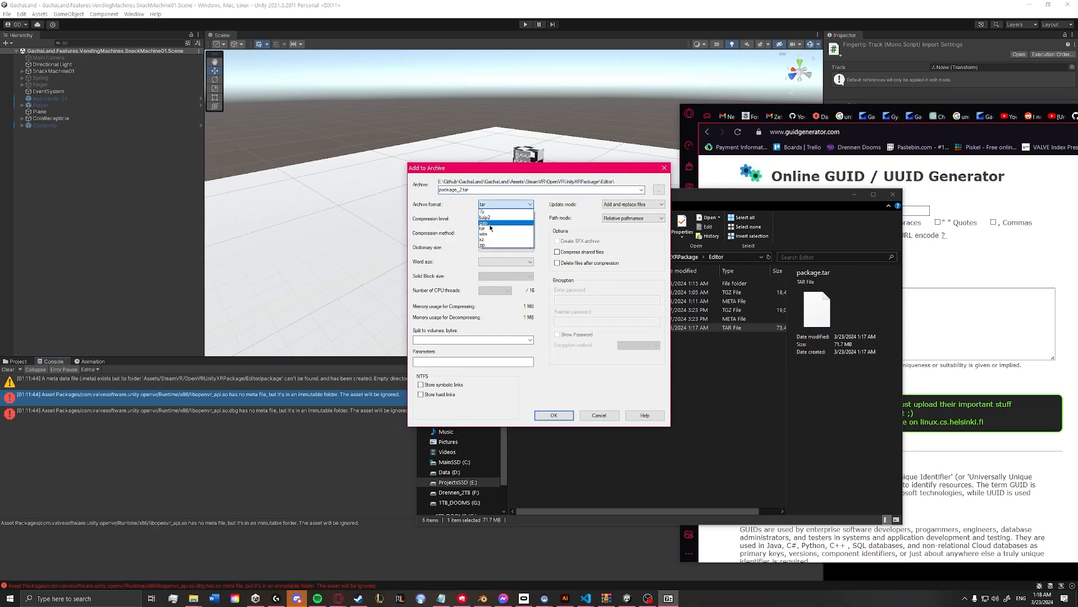
left_click(484, 222)
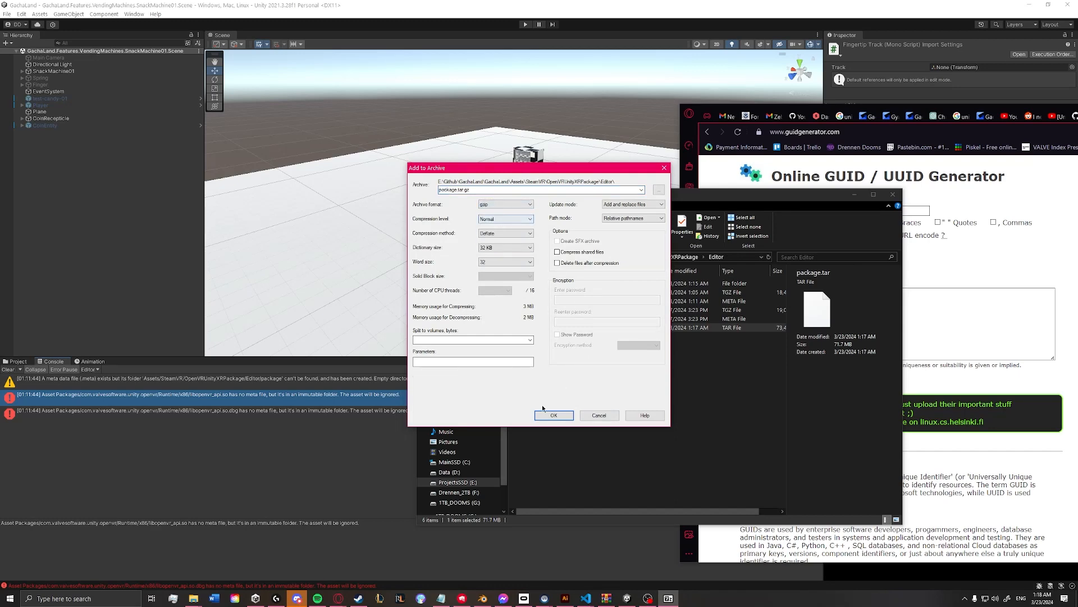
left_click(554, 415)
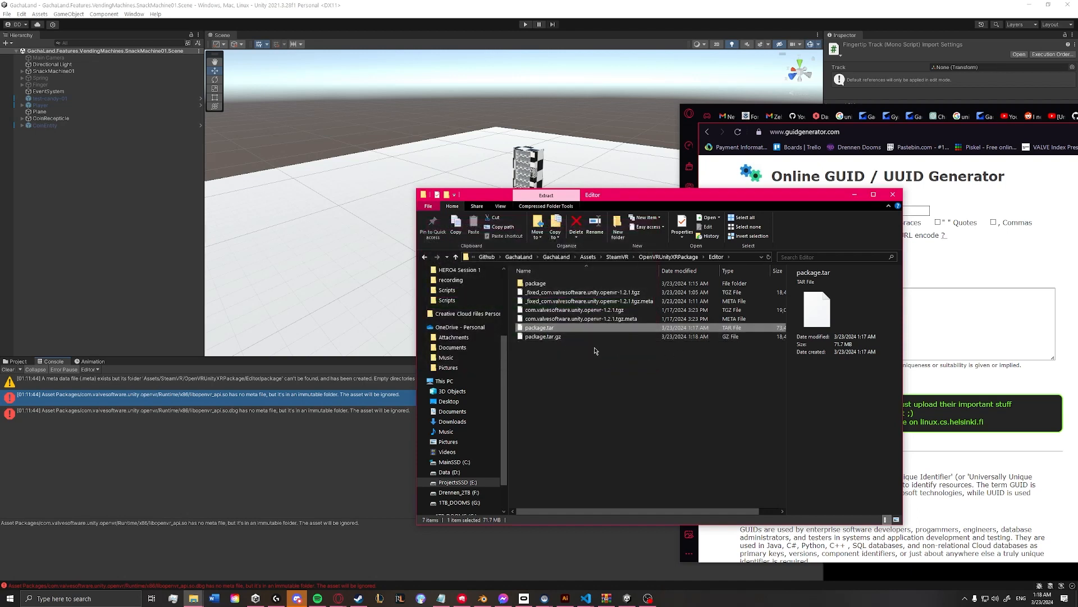
left_click(543, 337)
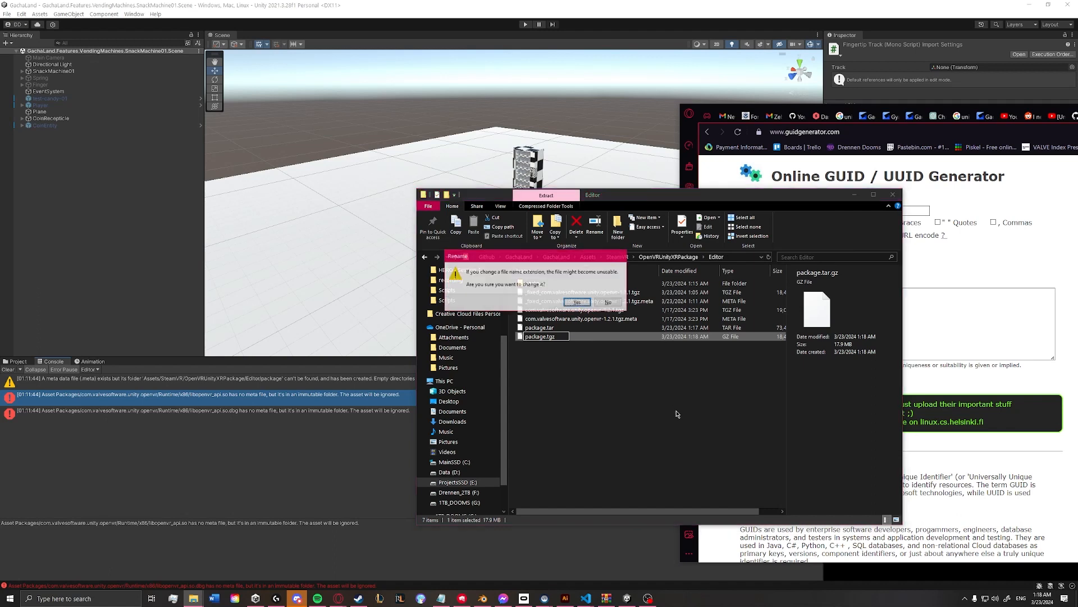
left_click(576, 301)
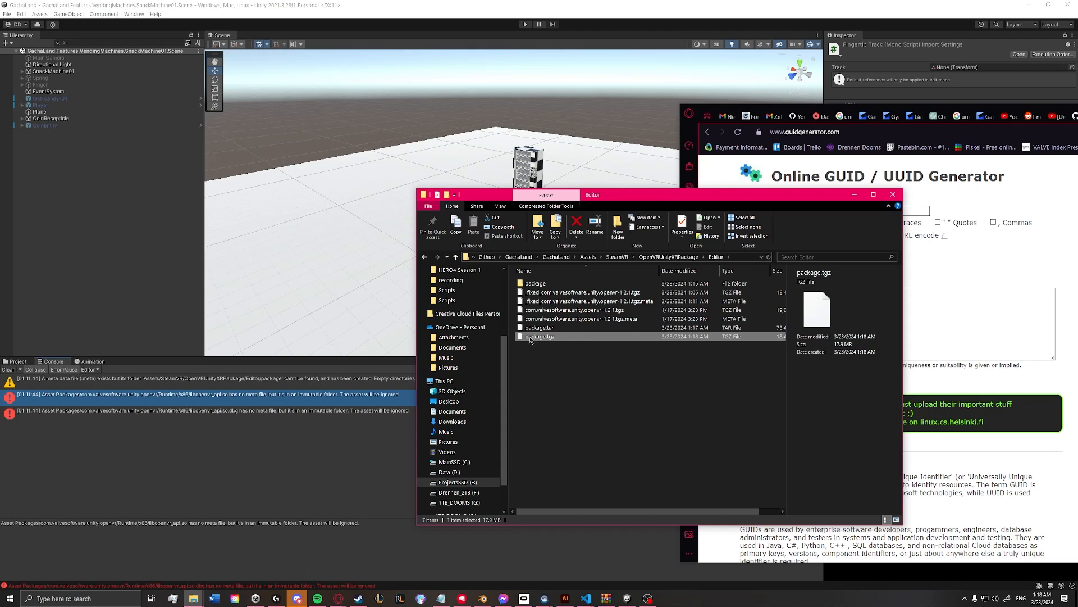
right_click(540, 337)
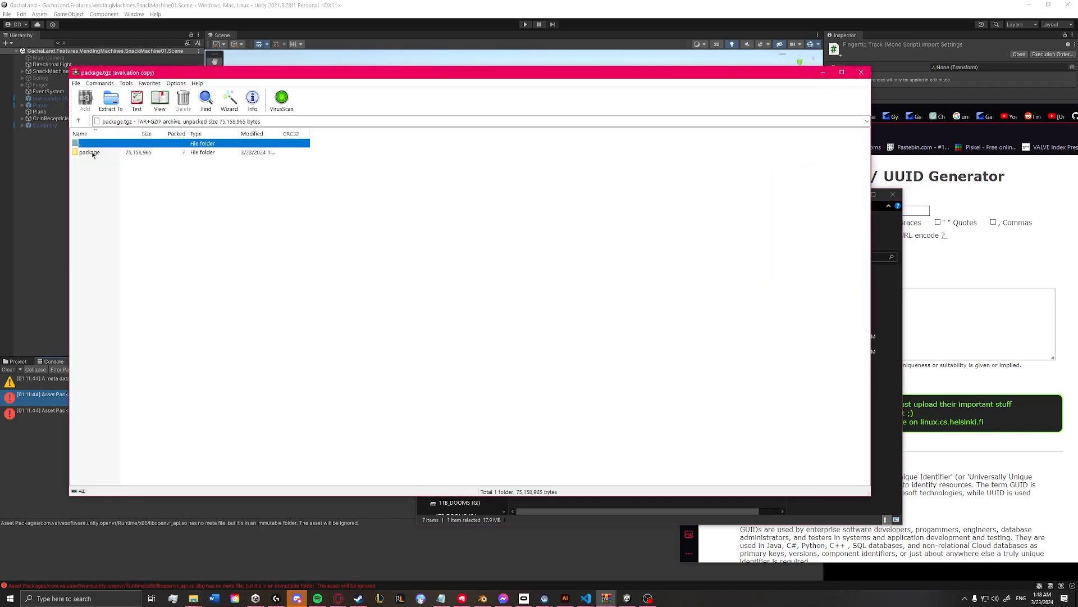
mouse_move(82, 155)
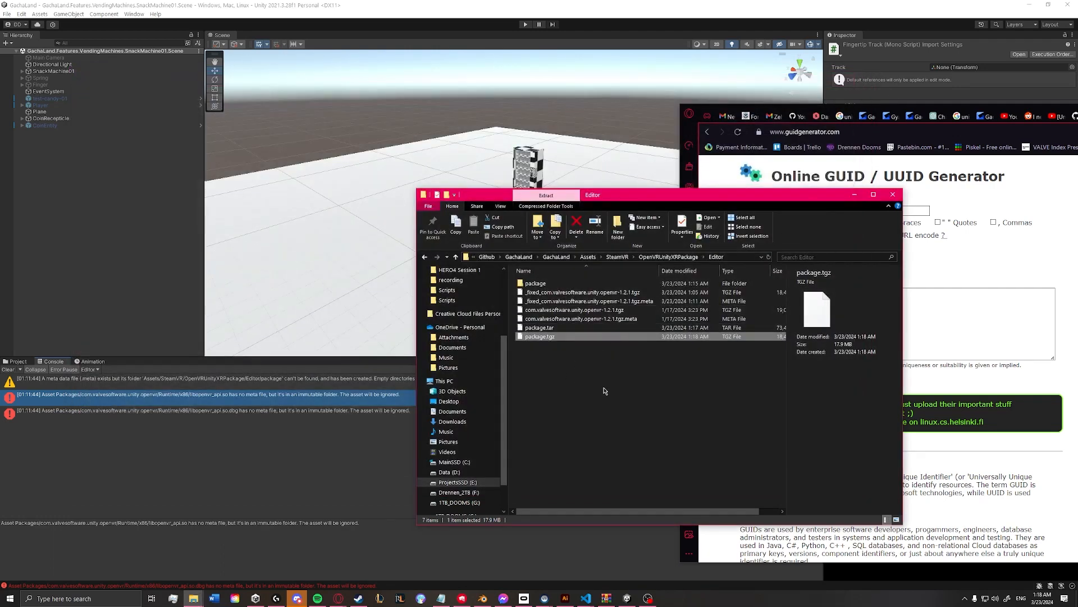
mouse_move(585, 318)
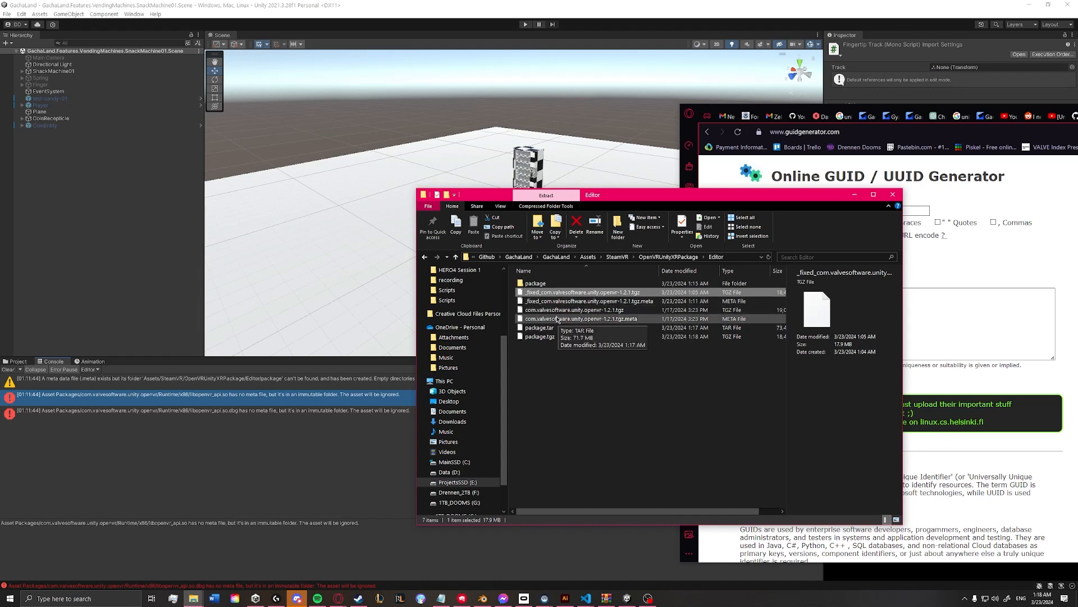
Rename the original com.valvesoftware.unity.openvr-1.2.1.tgz with an _old_ prefix
left_click(574, 310)
type("_old_")
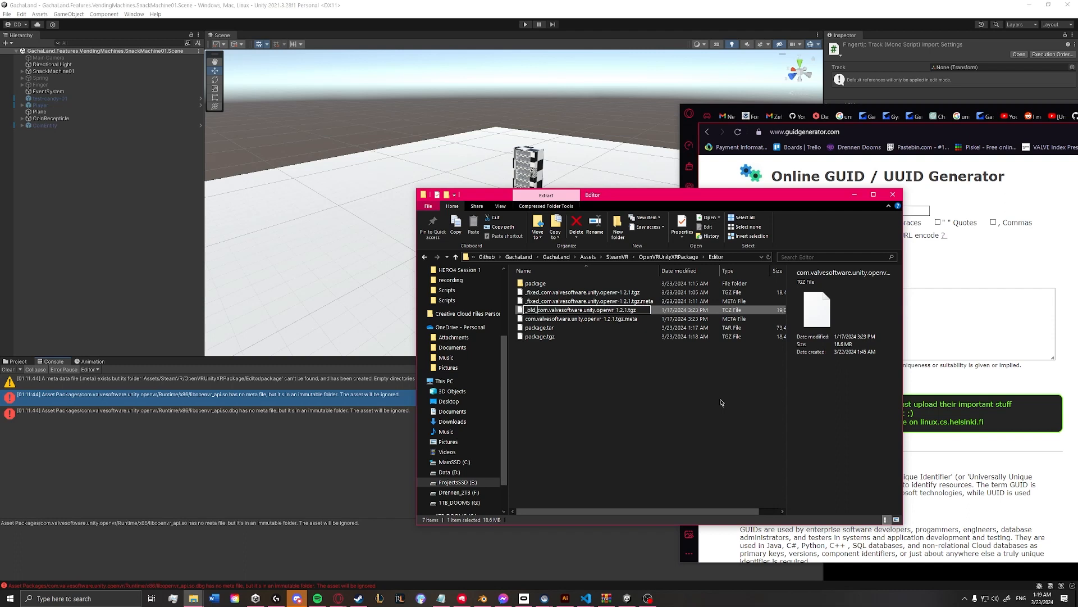
left_click(580, 319)
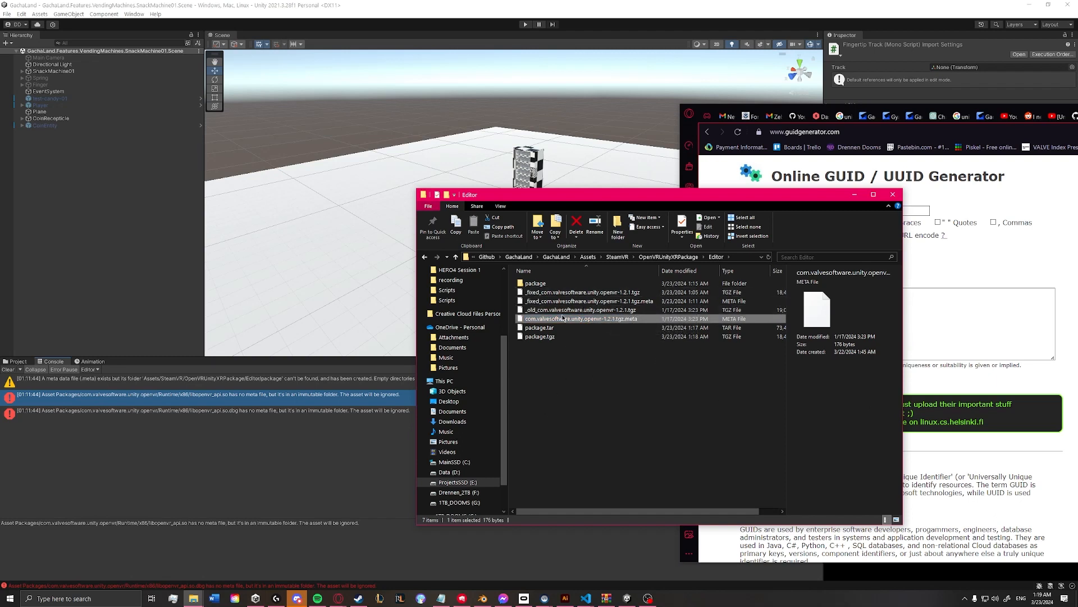
left_click(581, 310)
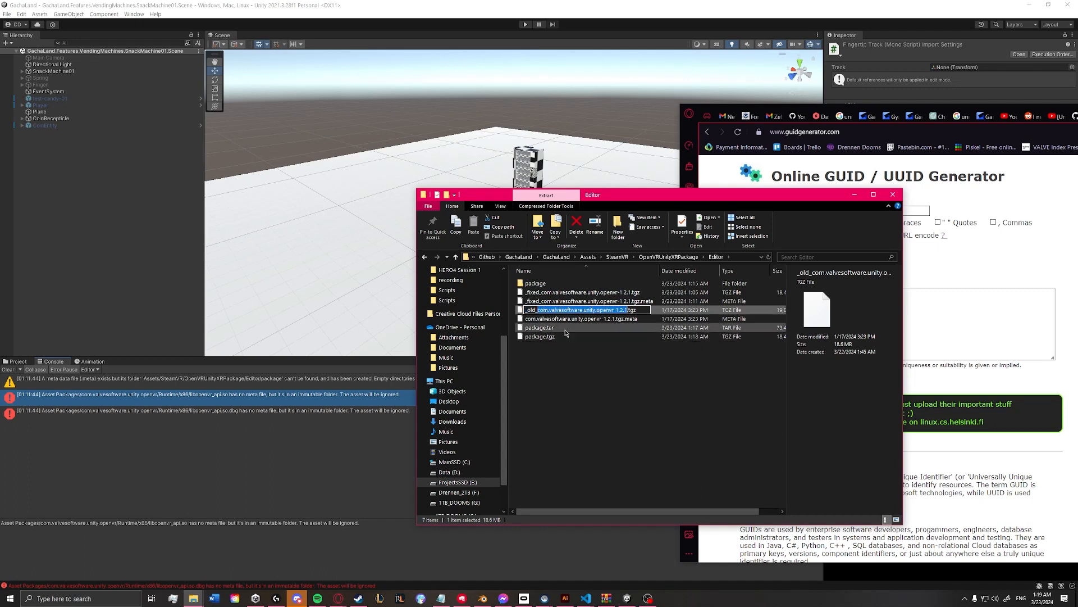
Delete package.tar and rename package.tgz to com.valvesoftware.unity.openvr-1.2.1.tgz
left_click(540, 337)
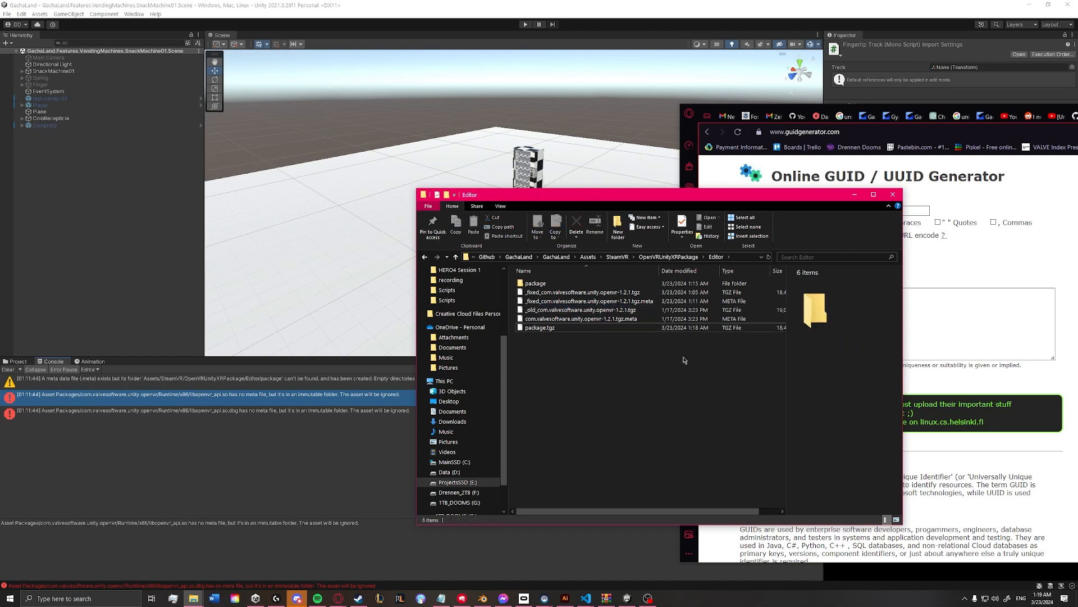
left_click(538, 328)
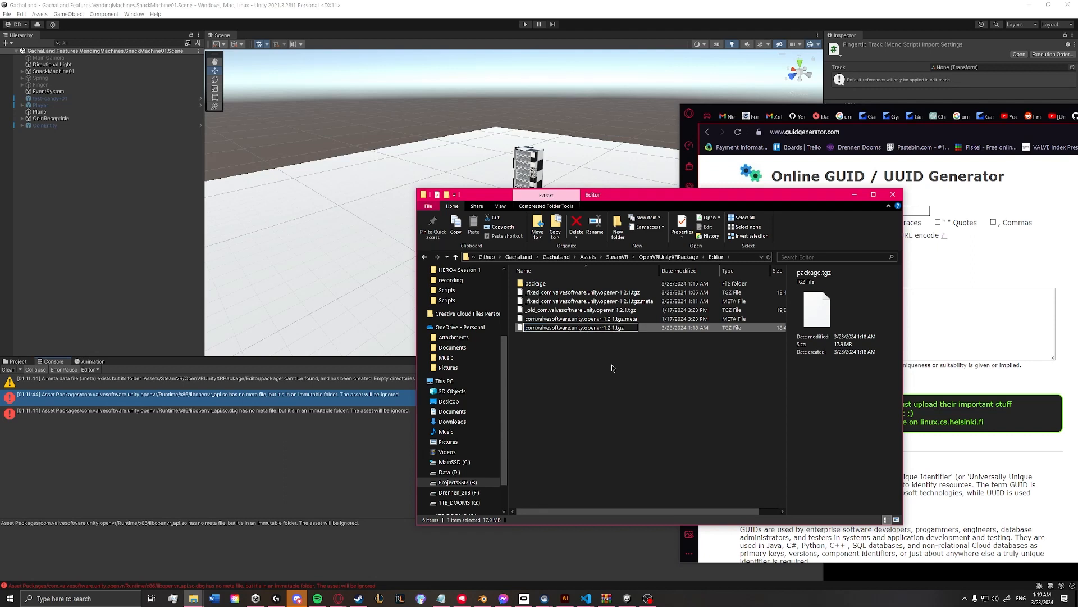
left_click(577, 319)
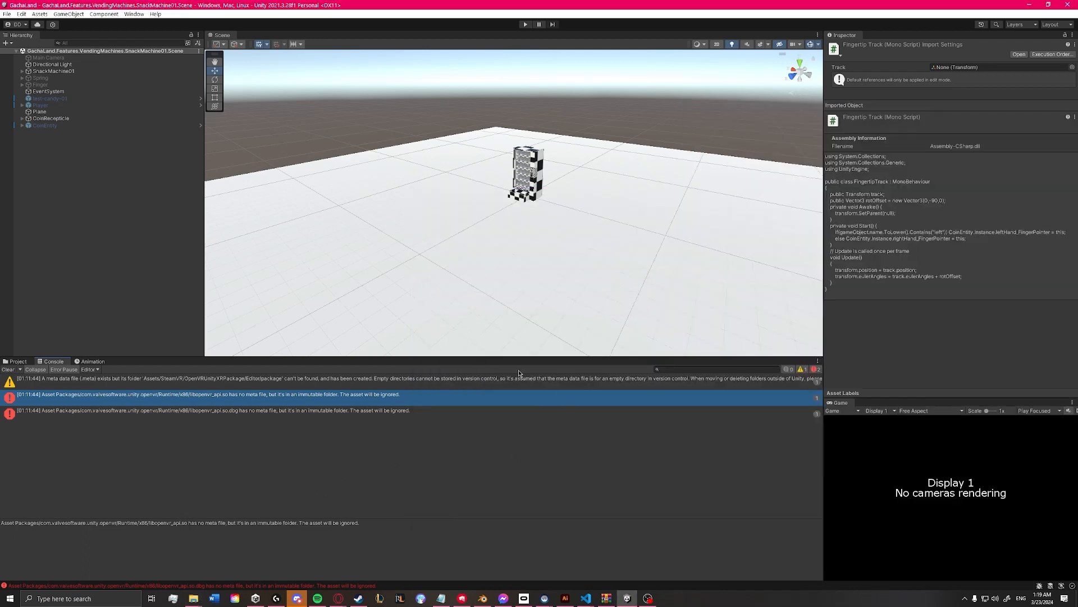
mouse_move(815, 404)
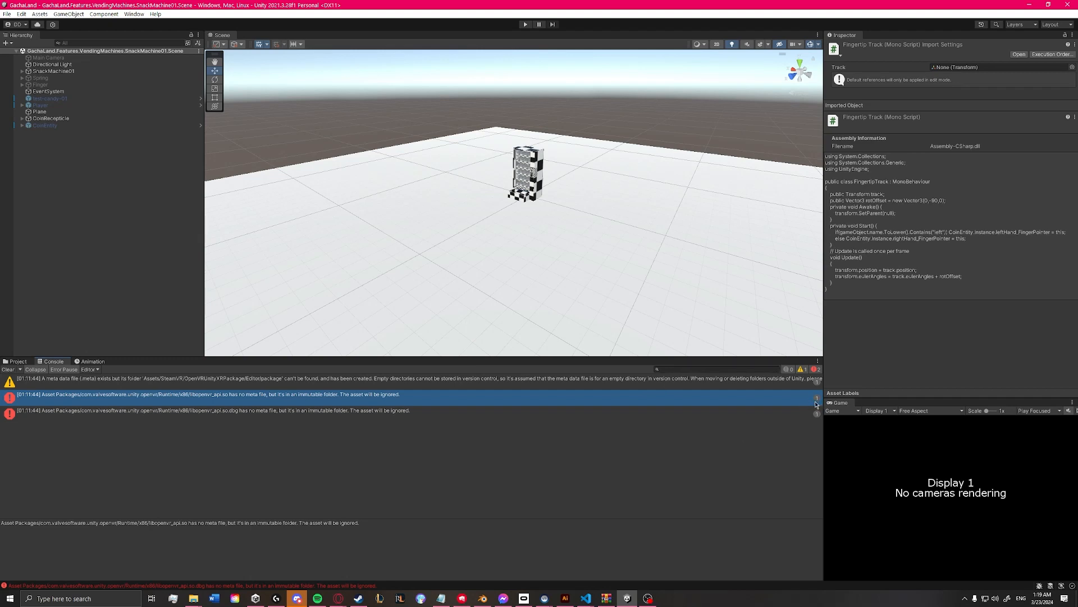